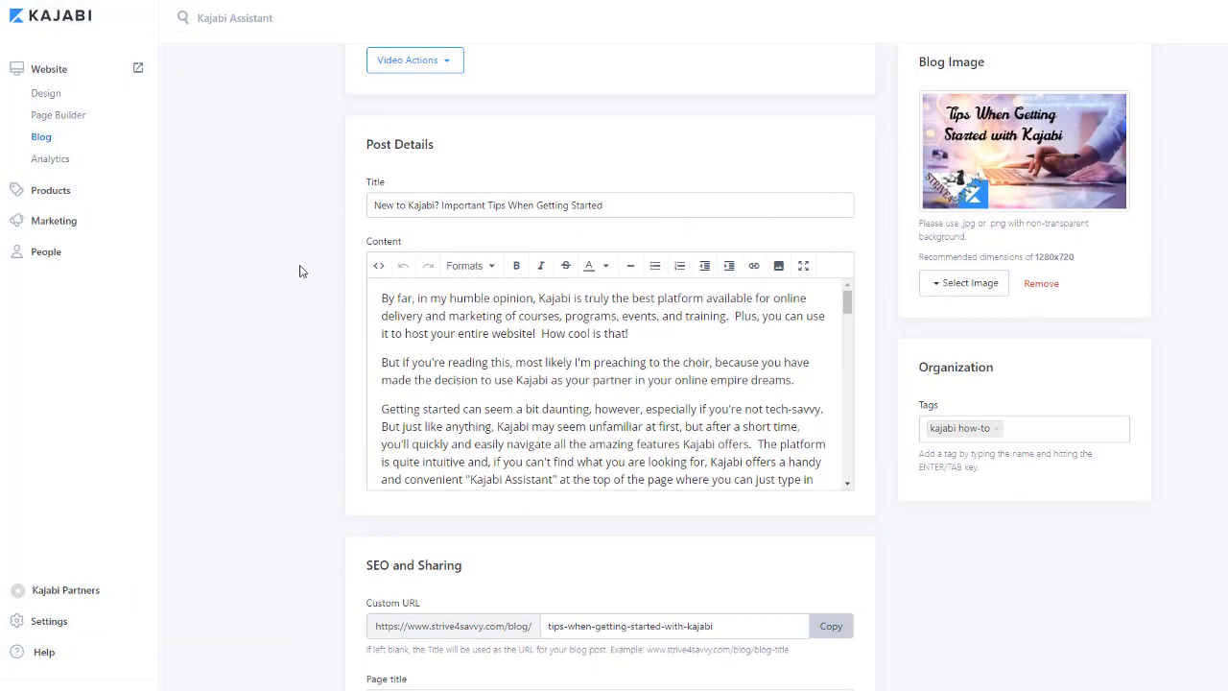
Scroll through the 'kajabi getting started' results, past Kajabi pages, videos and related questions, then back up.
scroll(down, 3)
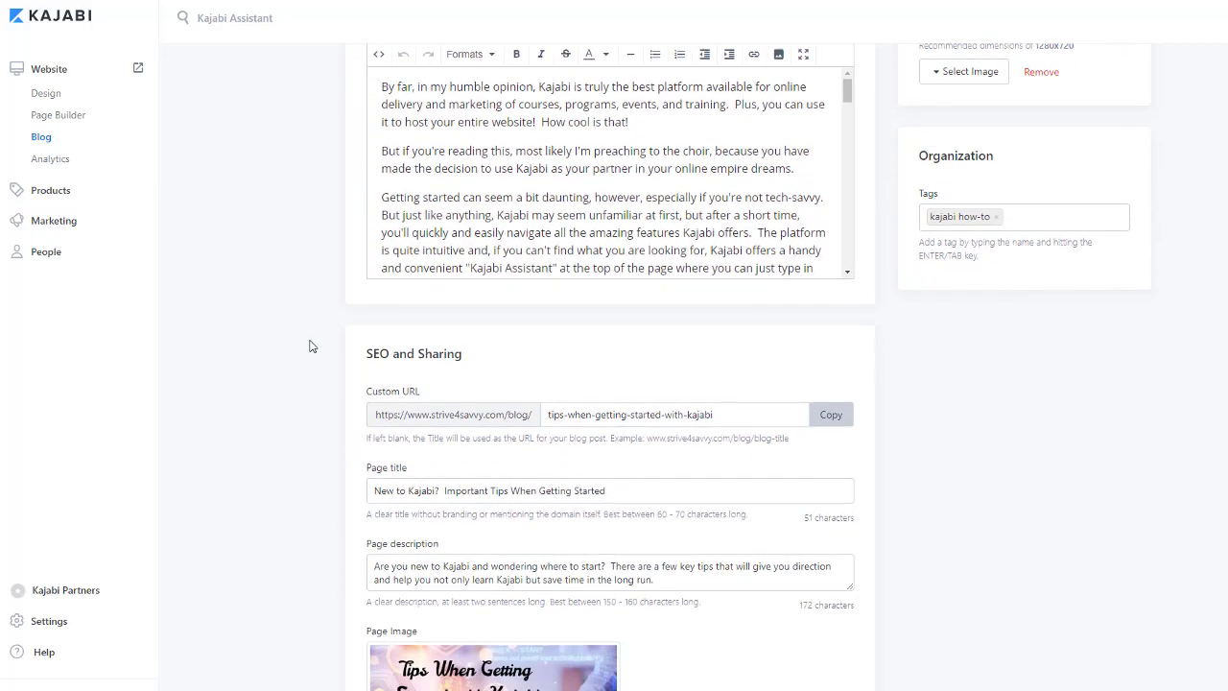
scroll(down, 3)
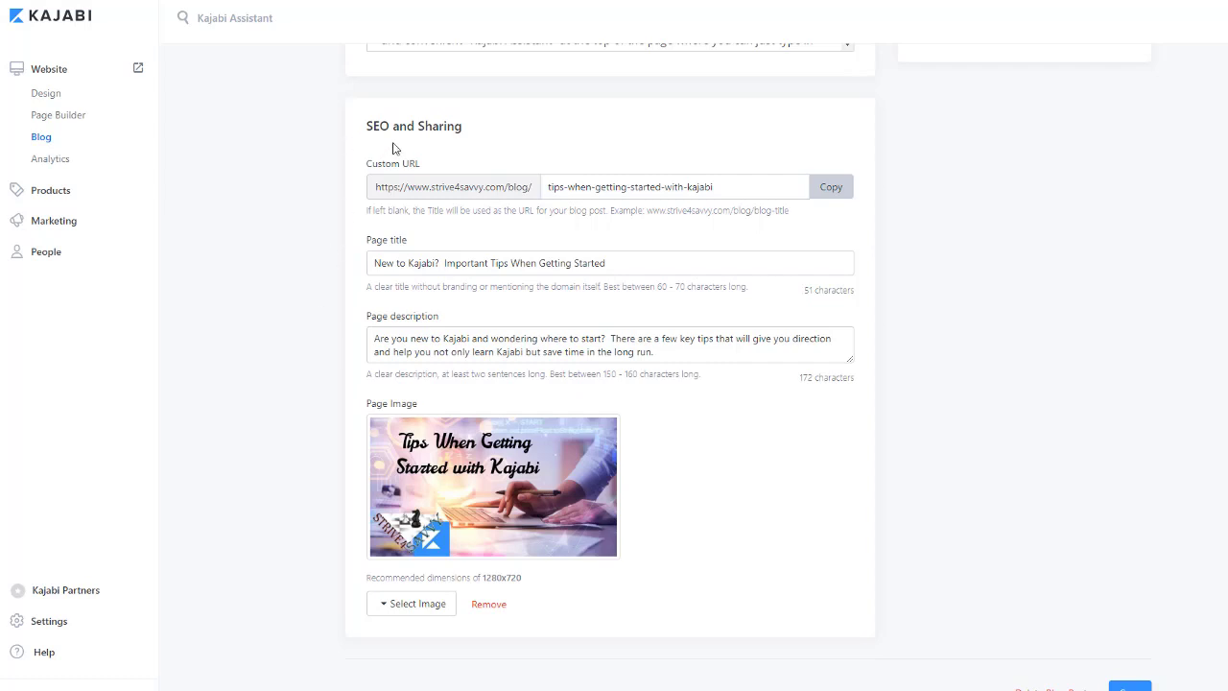
mouse_move(442, 146)
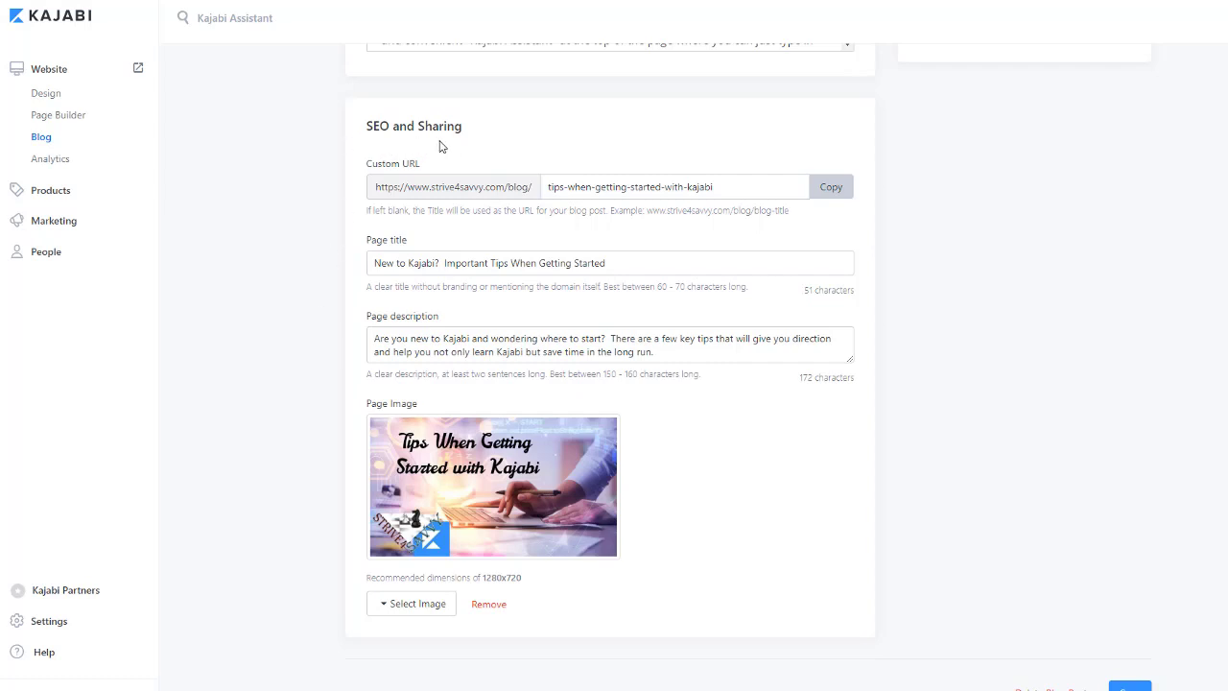
mouse_move(601, 205)
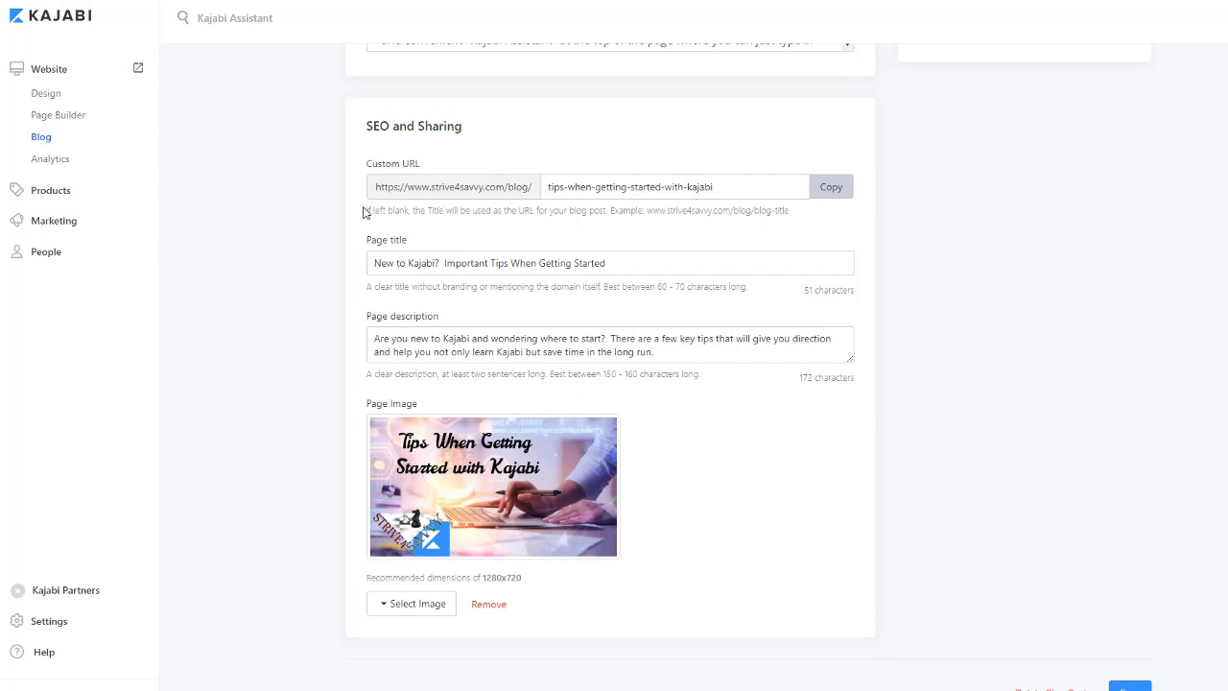
scroll(down, 3)
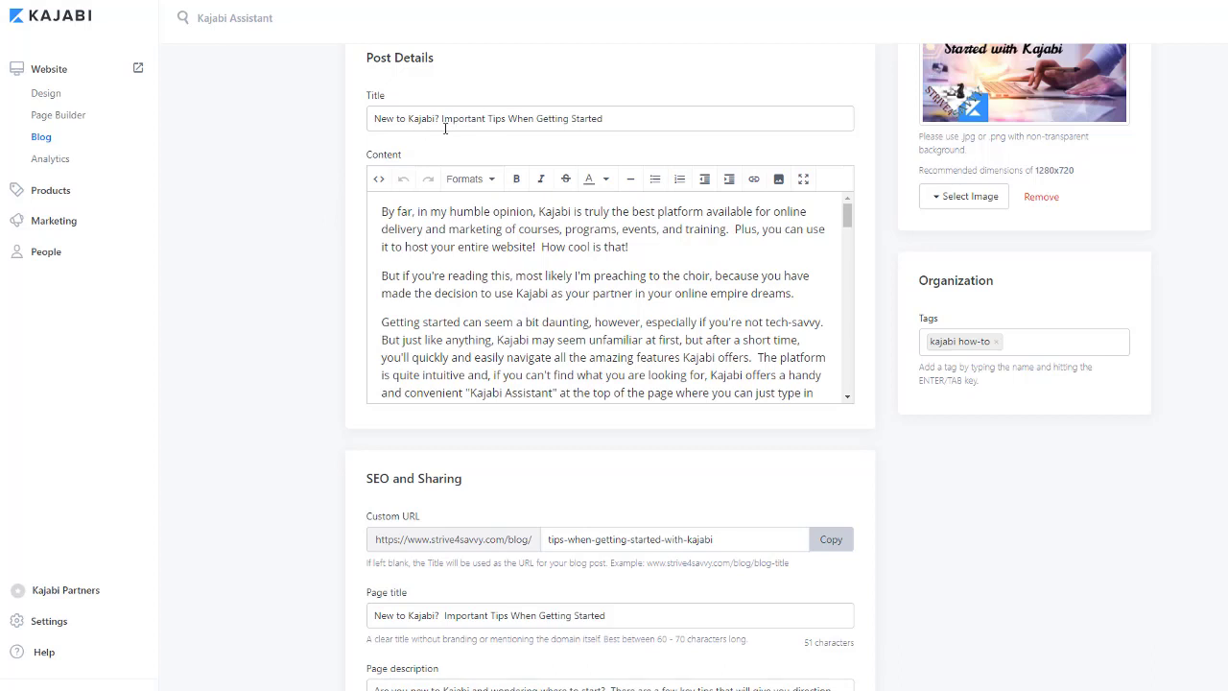
mouse_move(363, 153)
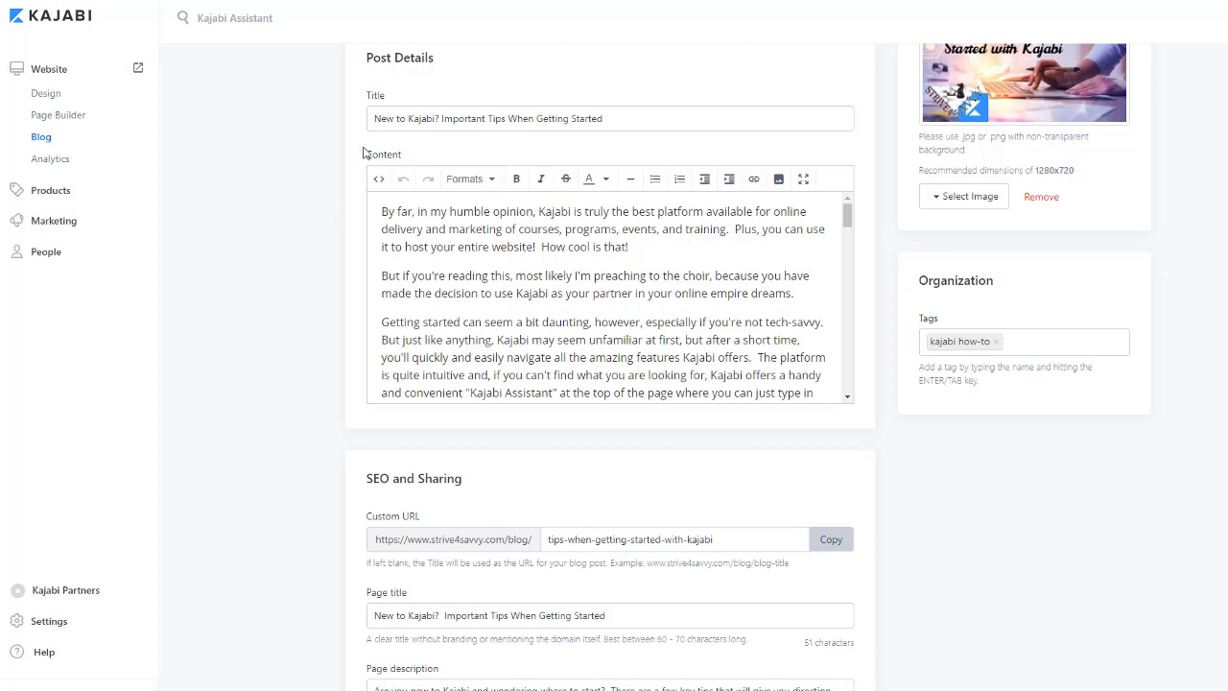
mouse_move(426, 140)
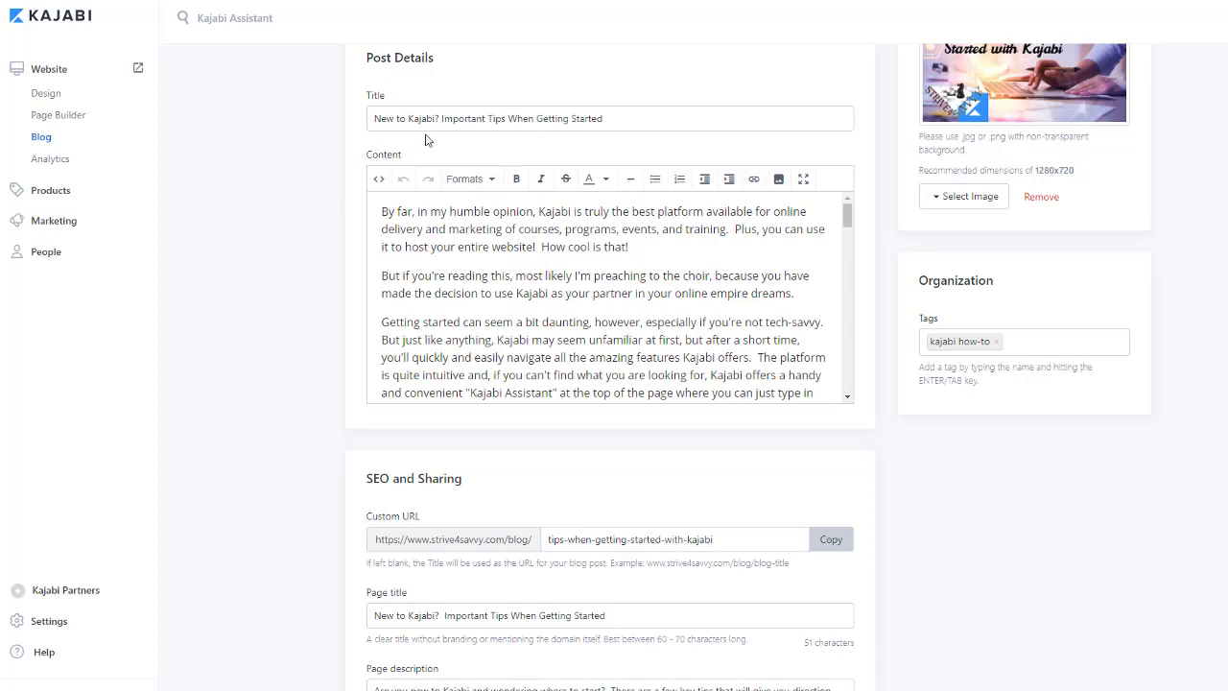
mouse_move(513, 131)
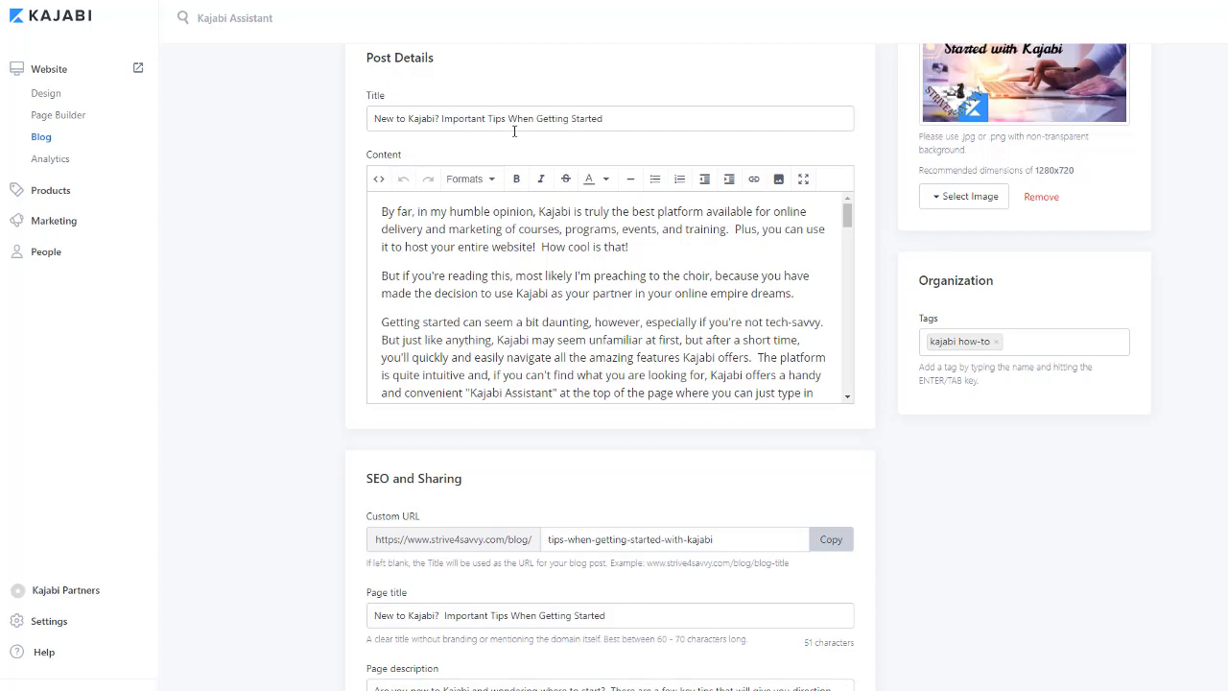
scroll(down, 3)
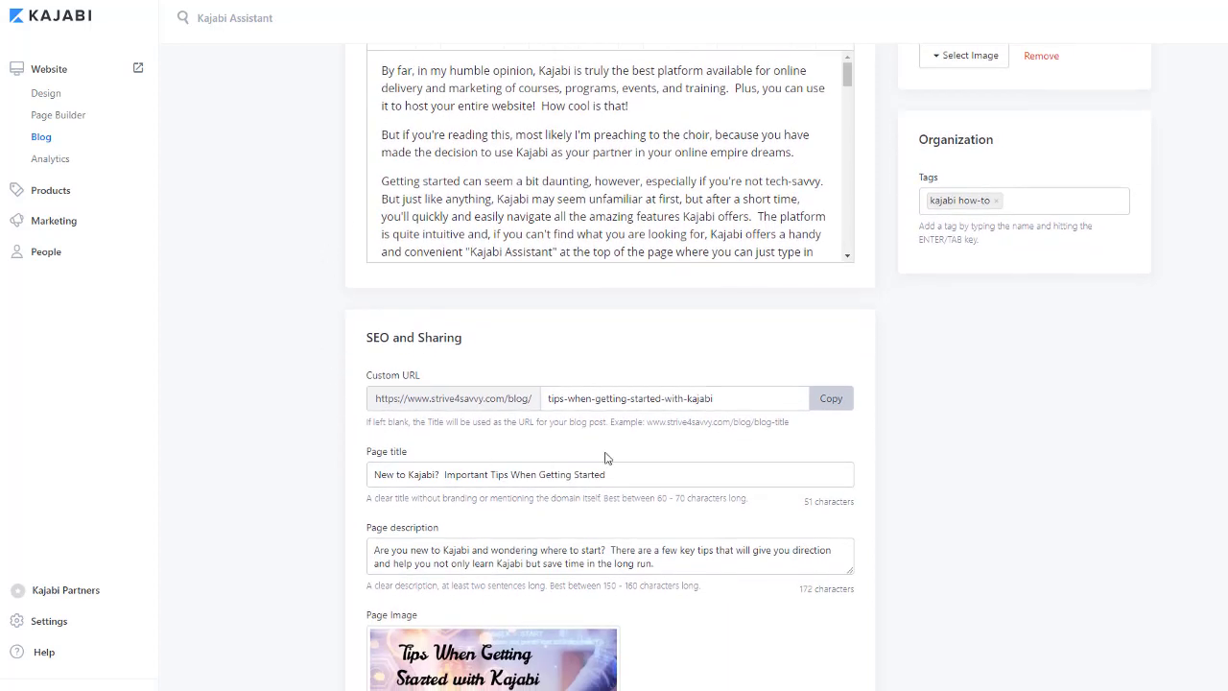
mouse_move(635, 419)
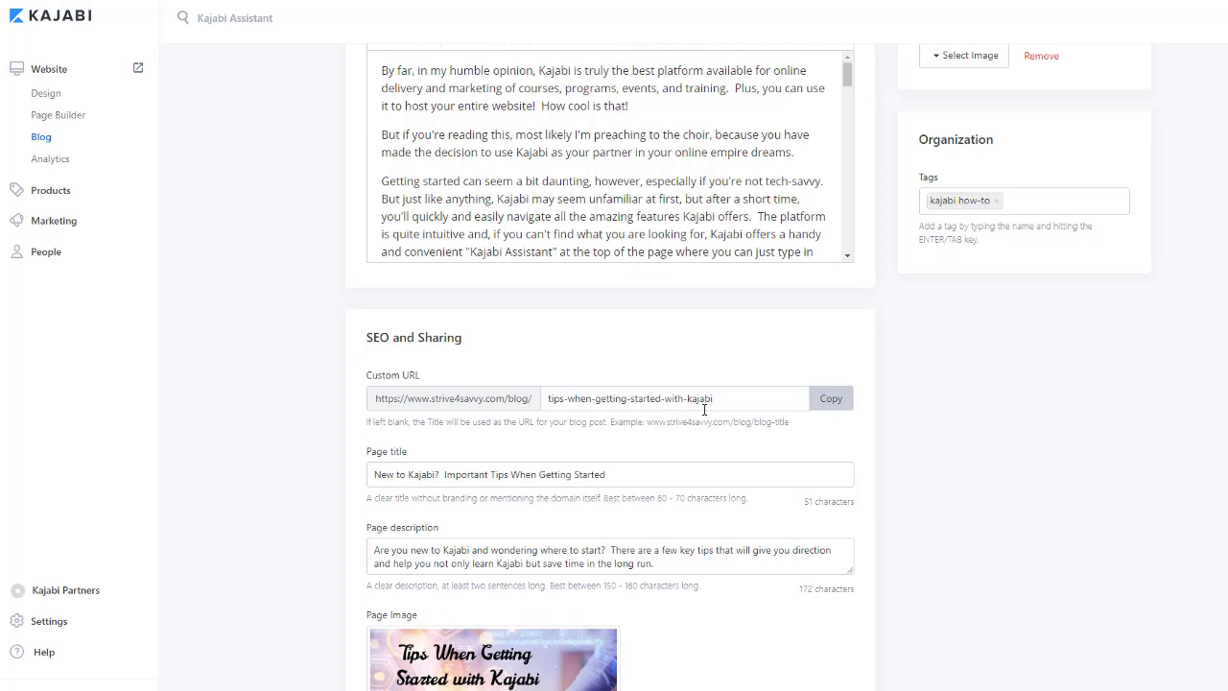
scroll(down, 3)
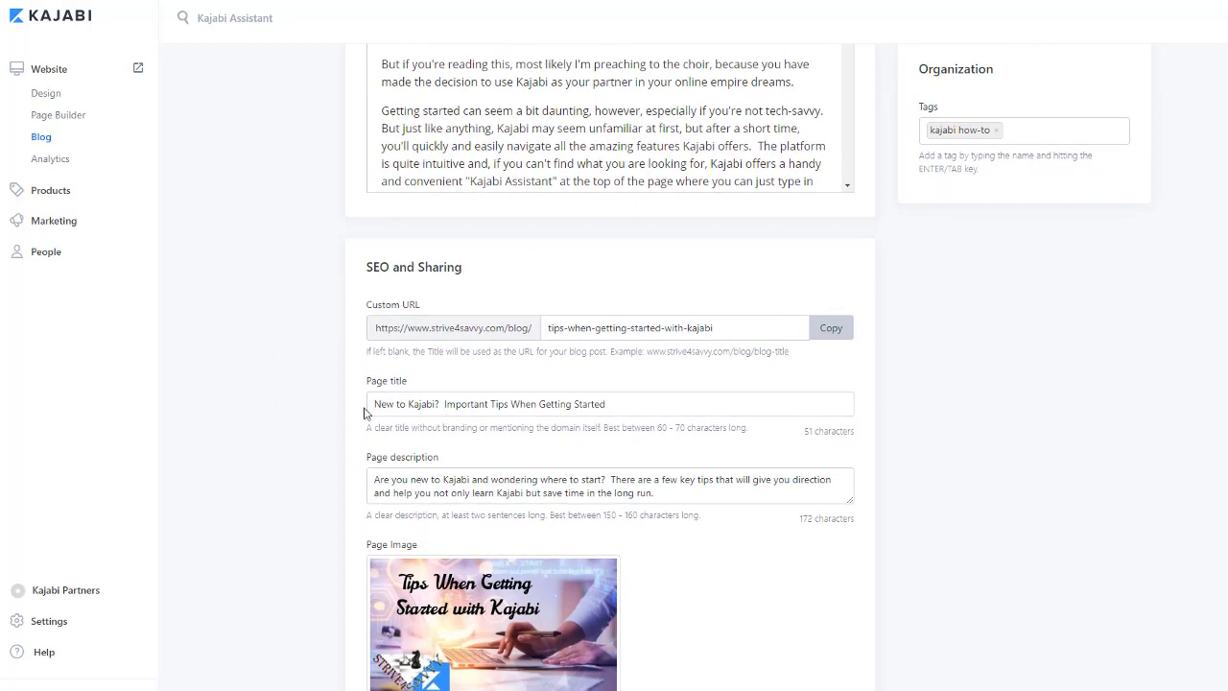
mouse_move(379, 611)
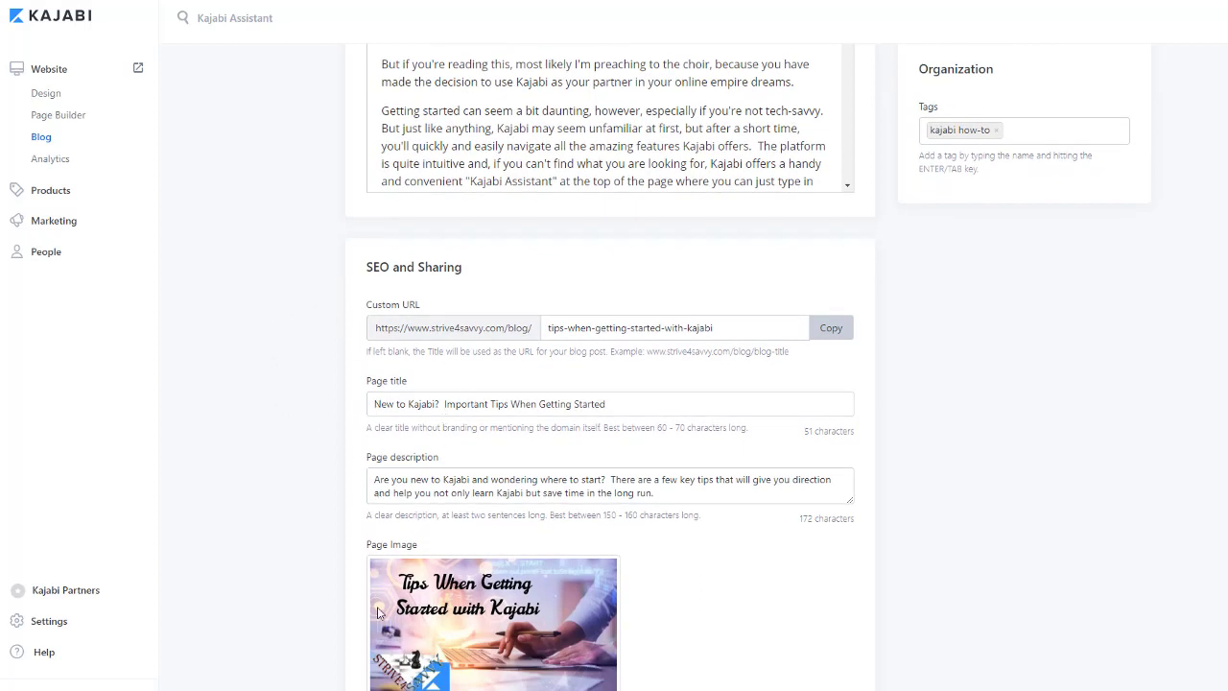
mouse_move(296, 552)
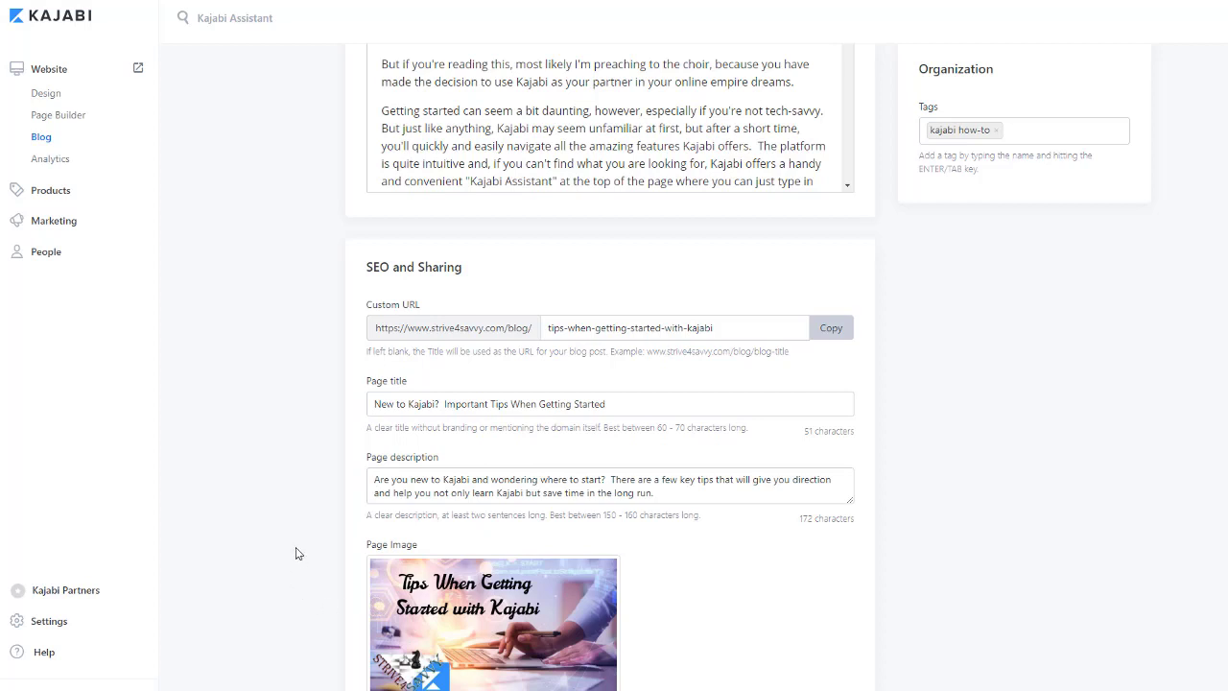
mouse_move(295, 469)
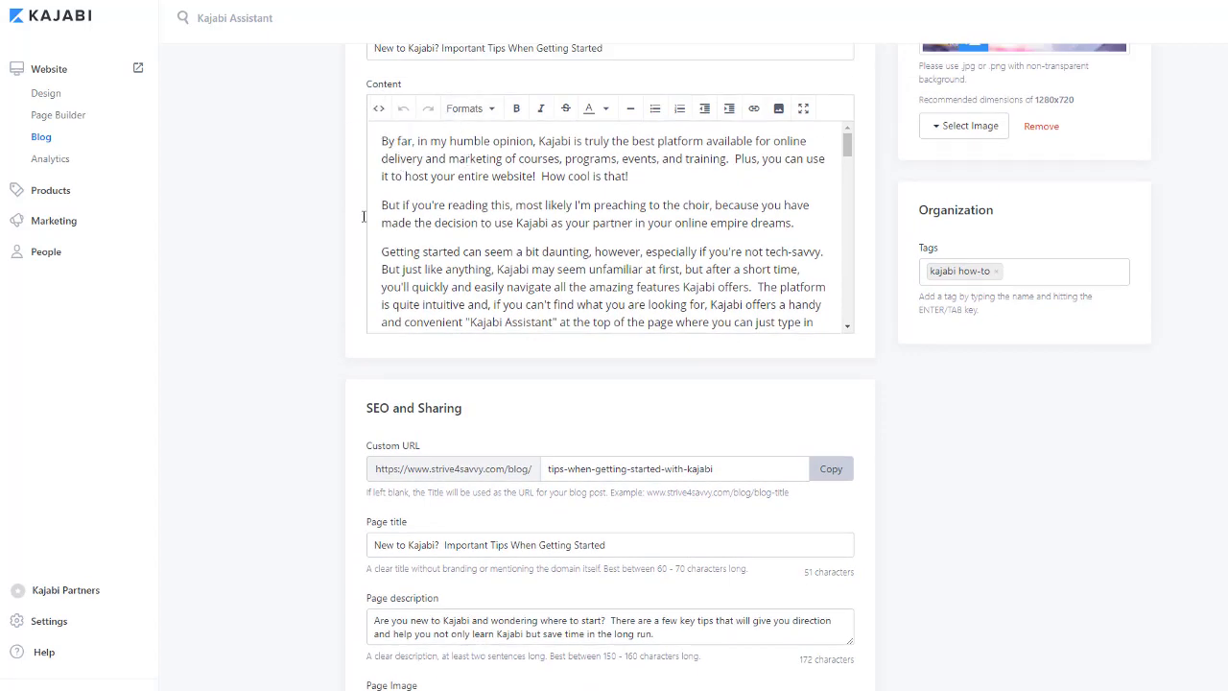
scroll(down, 3)
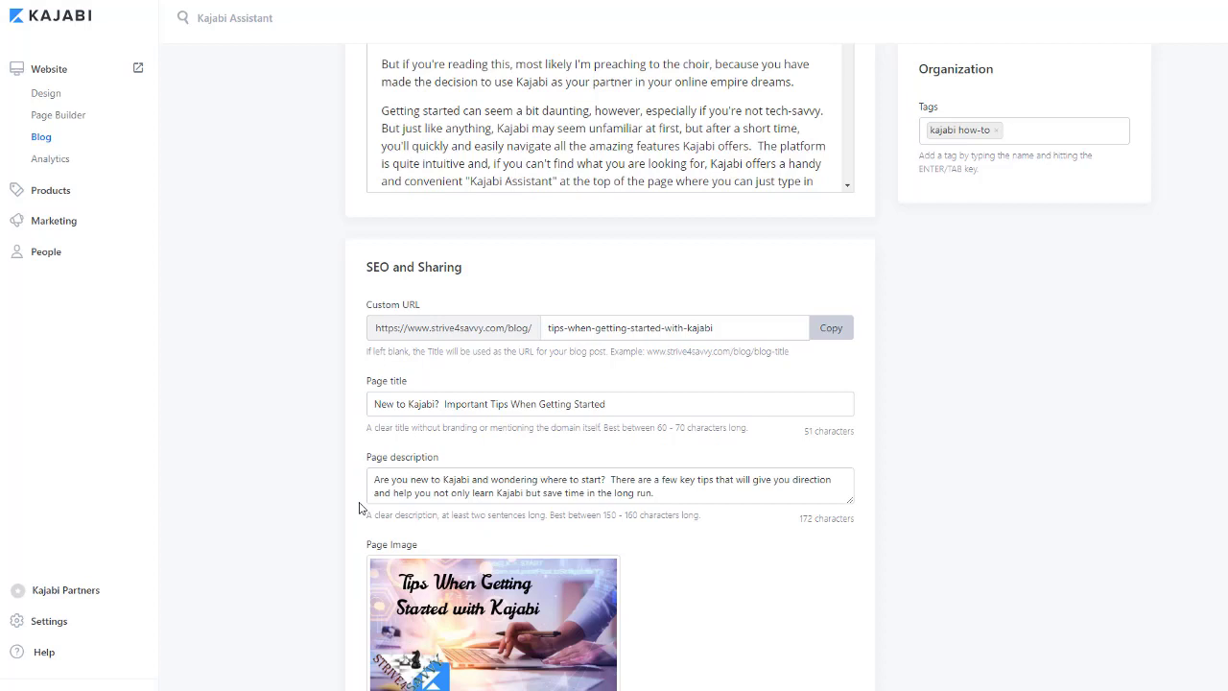
mouse_move(302, 473)
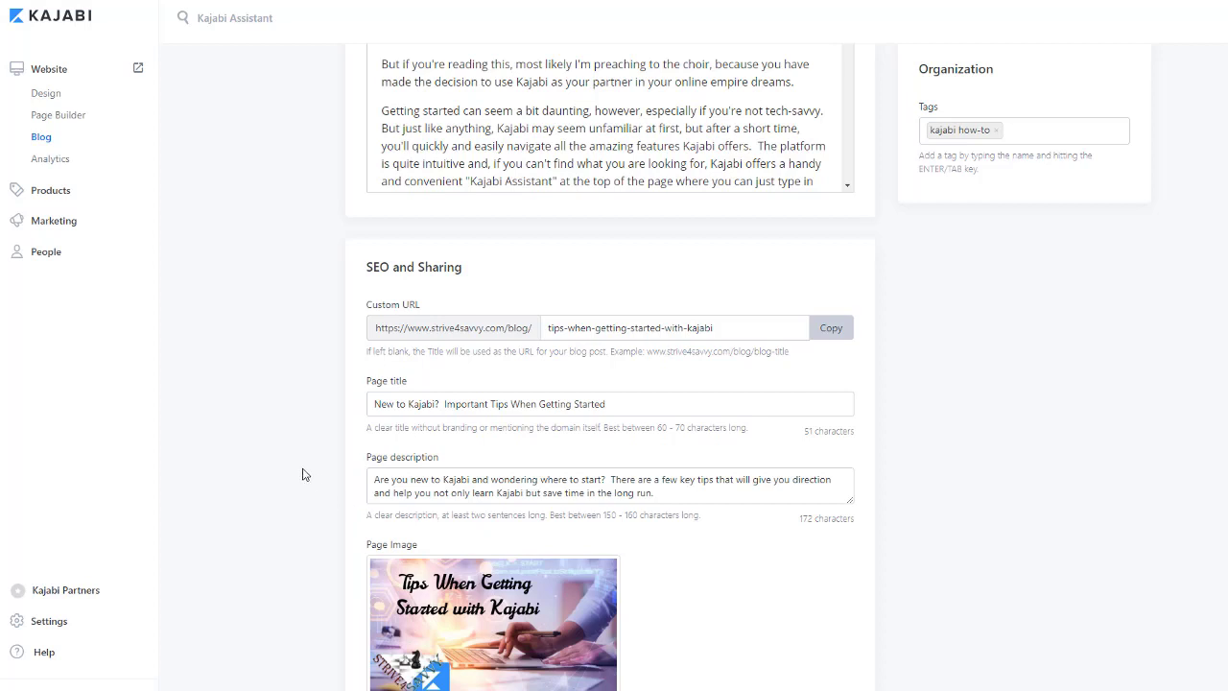
mouse_move(418, 290)
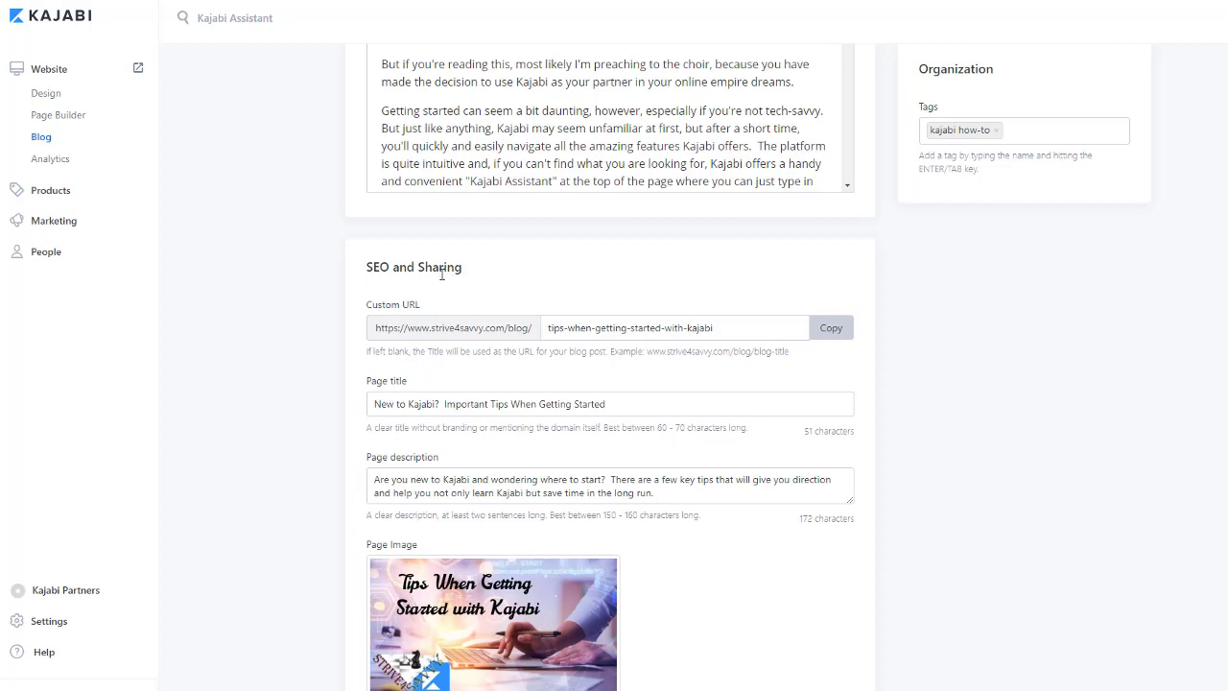
mouse_move(326, 390)
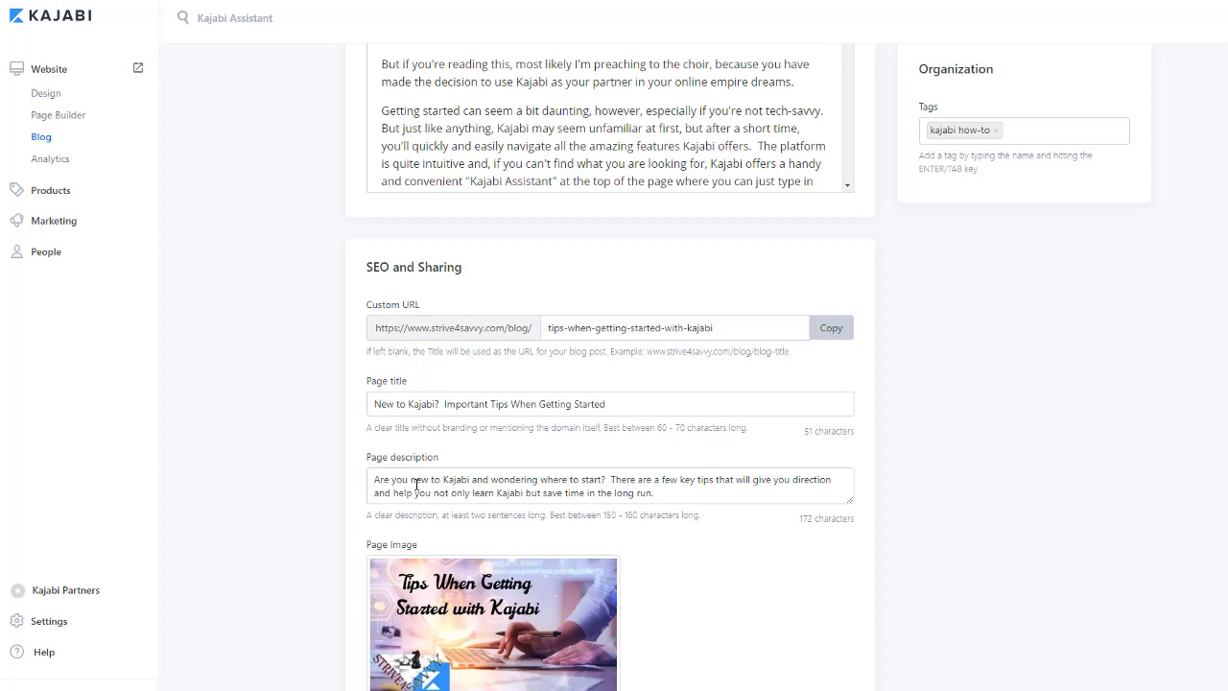
mouse_move(330, 443)
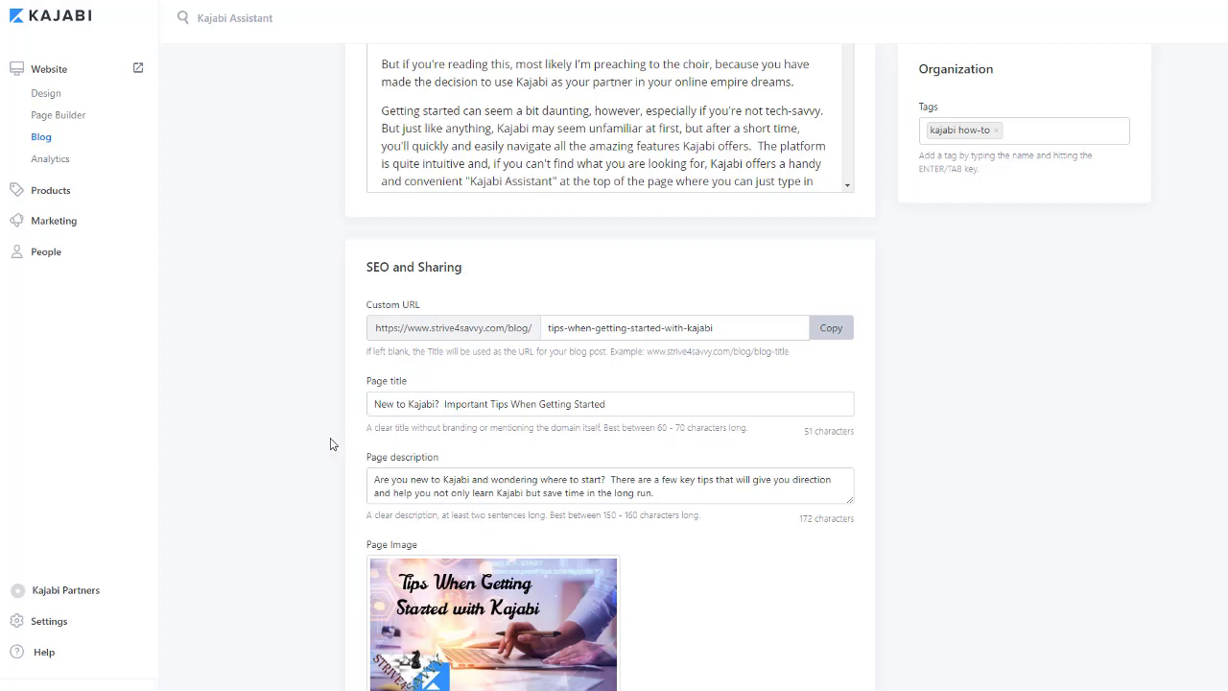
mouse_move(746, 520)
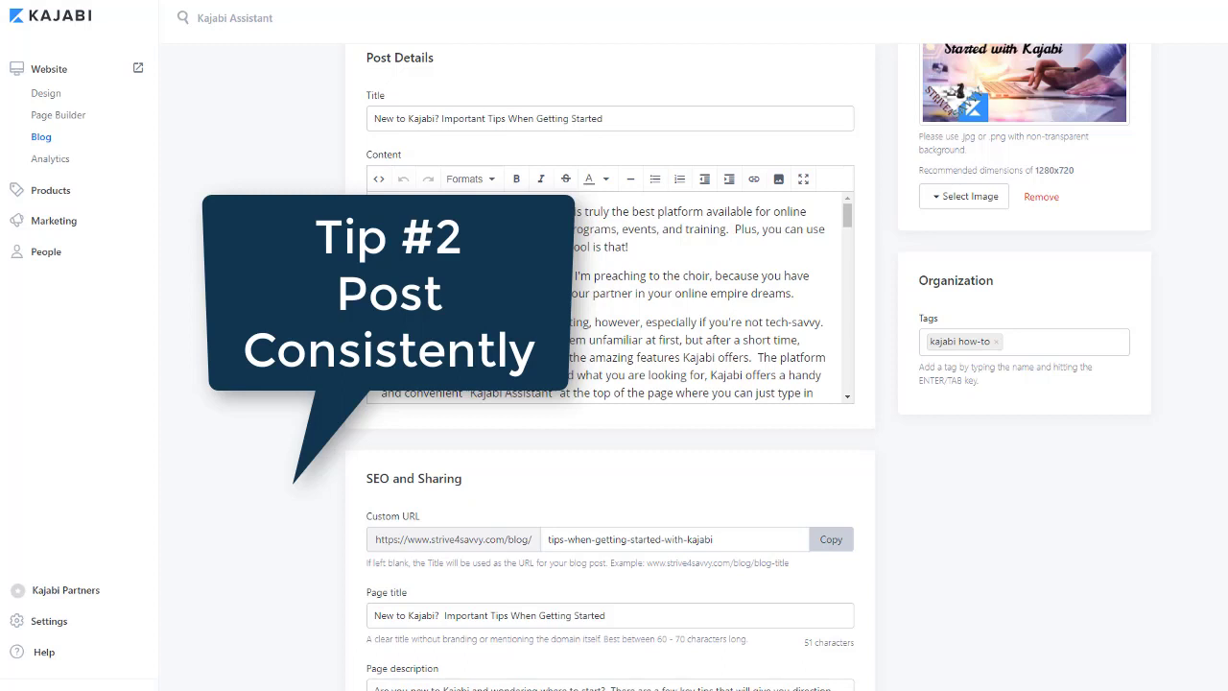
mouse_move(891, 402)
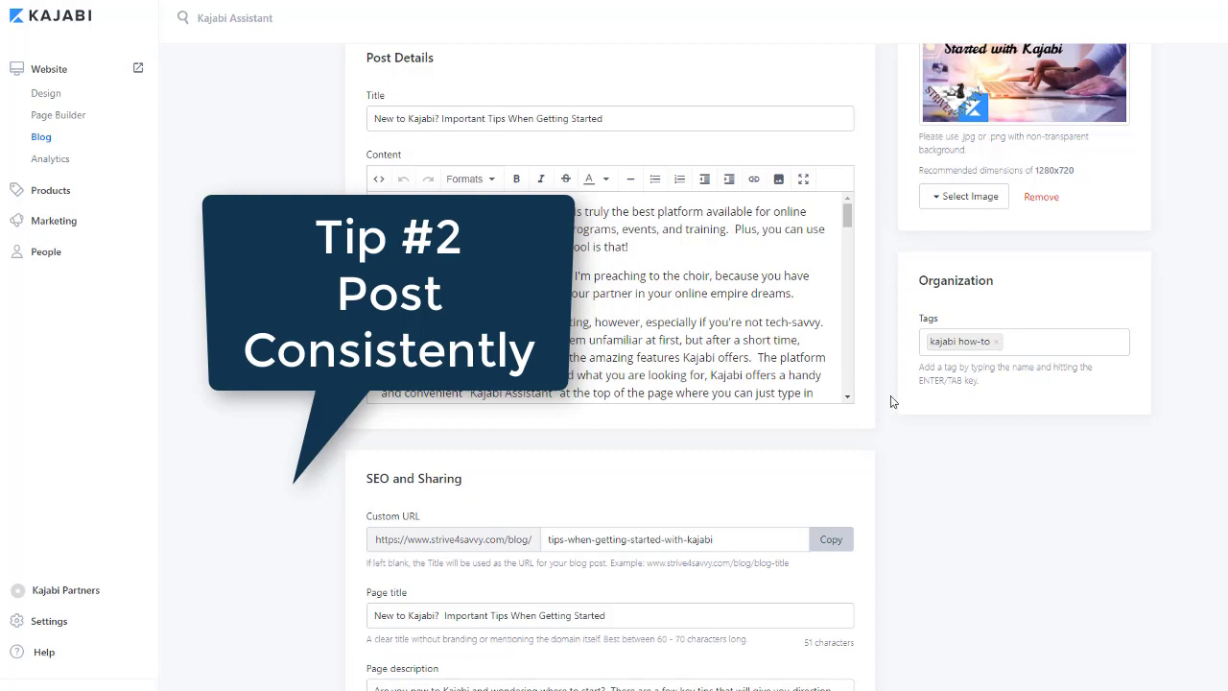
mouse_move(1143, 583)
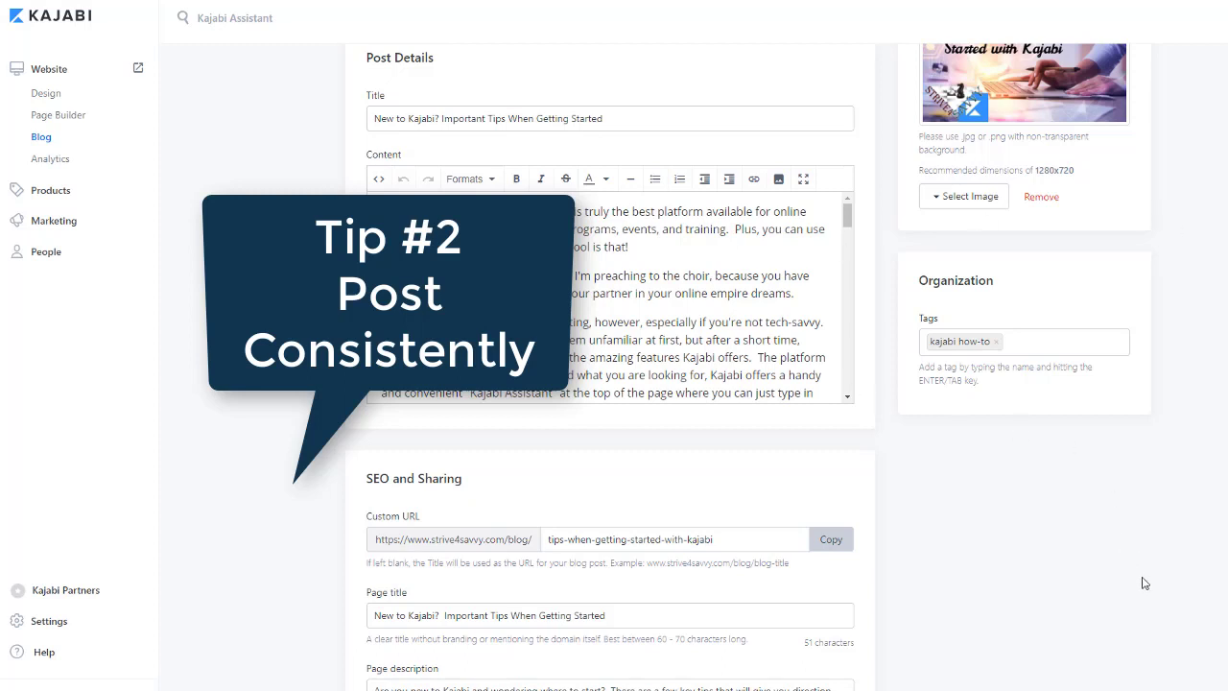
mouse_move(1091, 575)
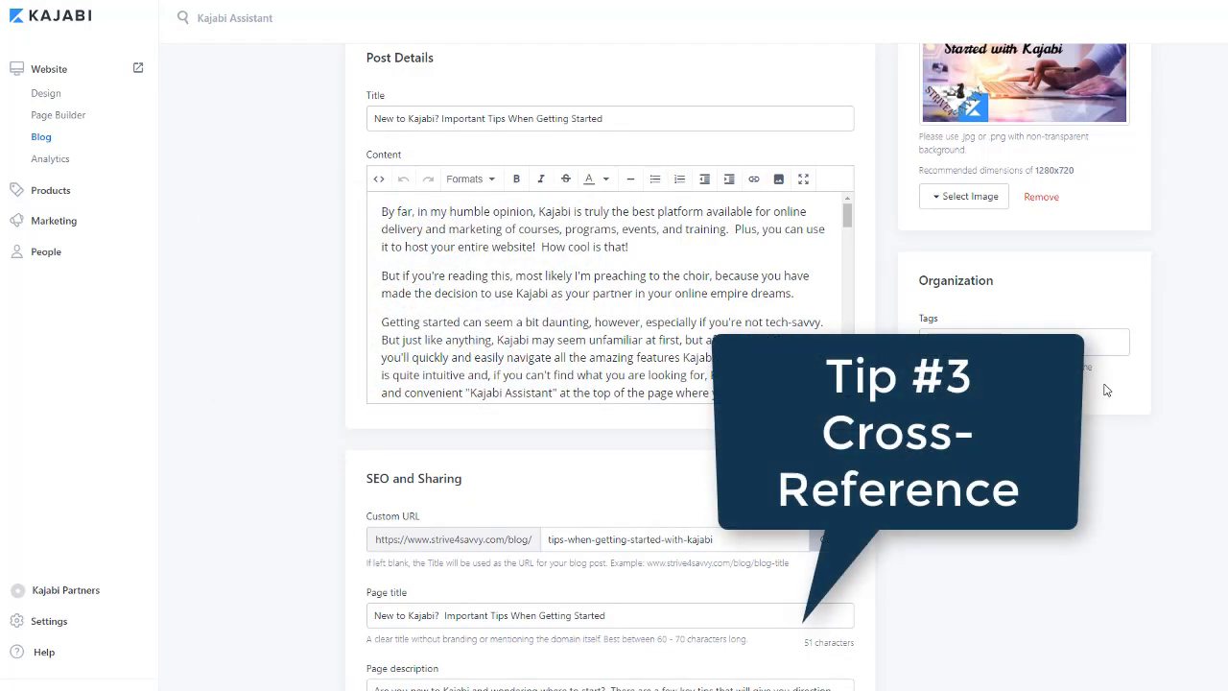
scroll(down, 3)
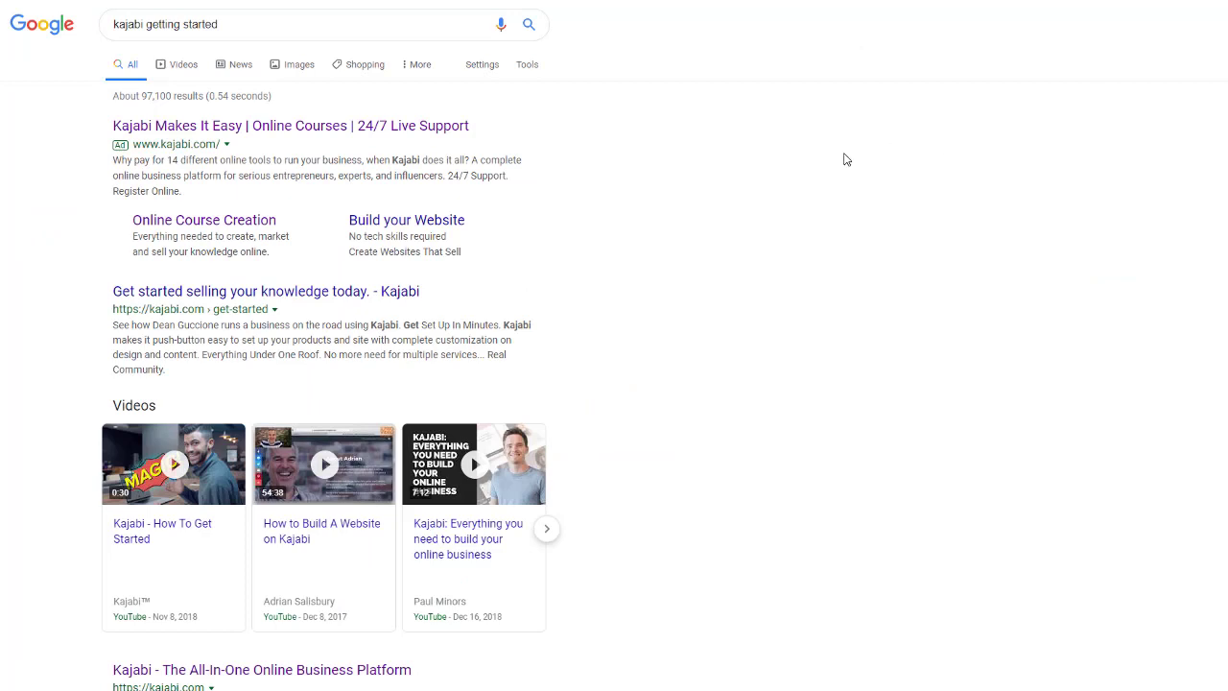
mouse_move(605, 315)
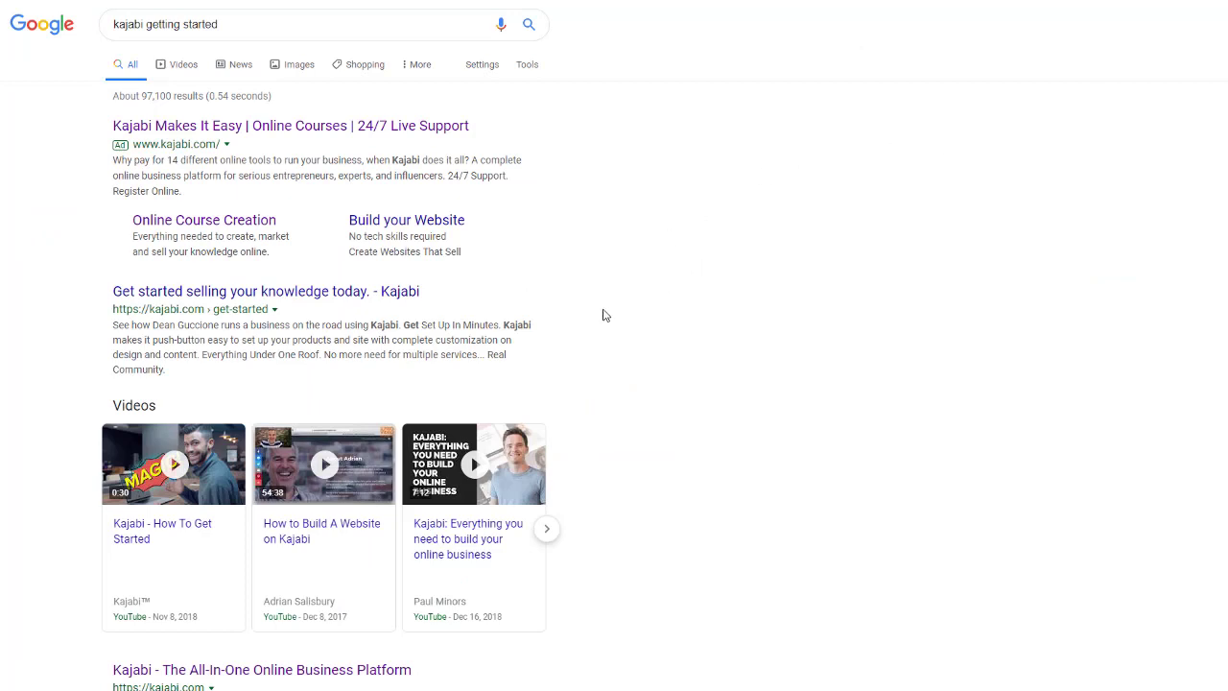
mouse_move(578, 409)
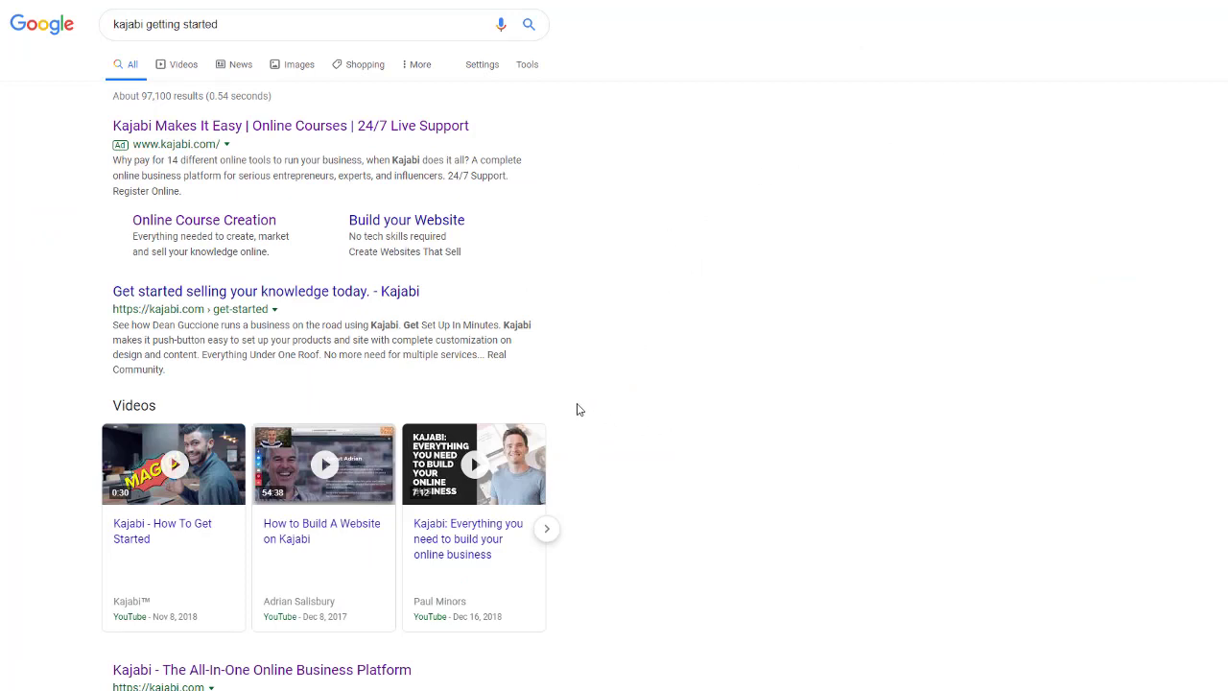
mouse_move(686, 400)
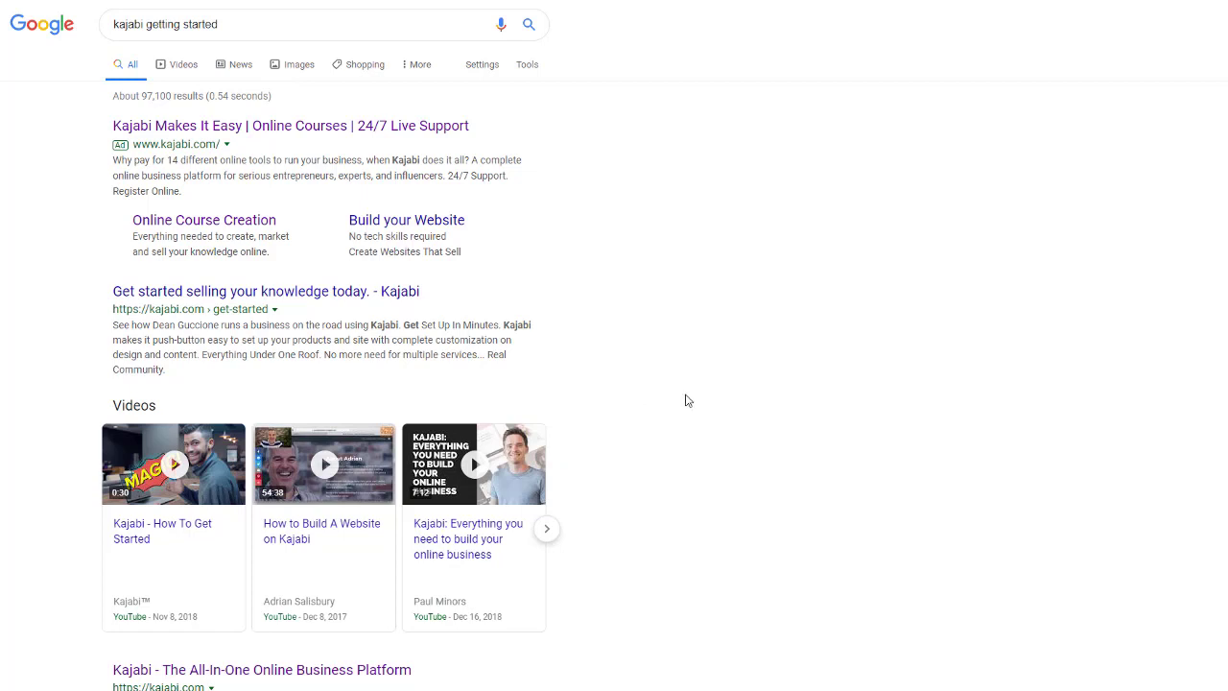
mouse_move(149, 28)
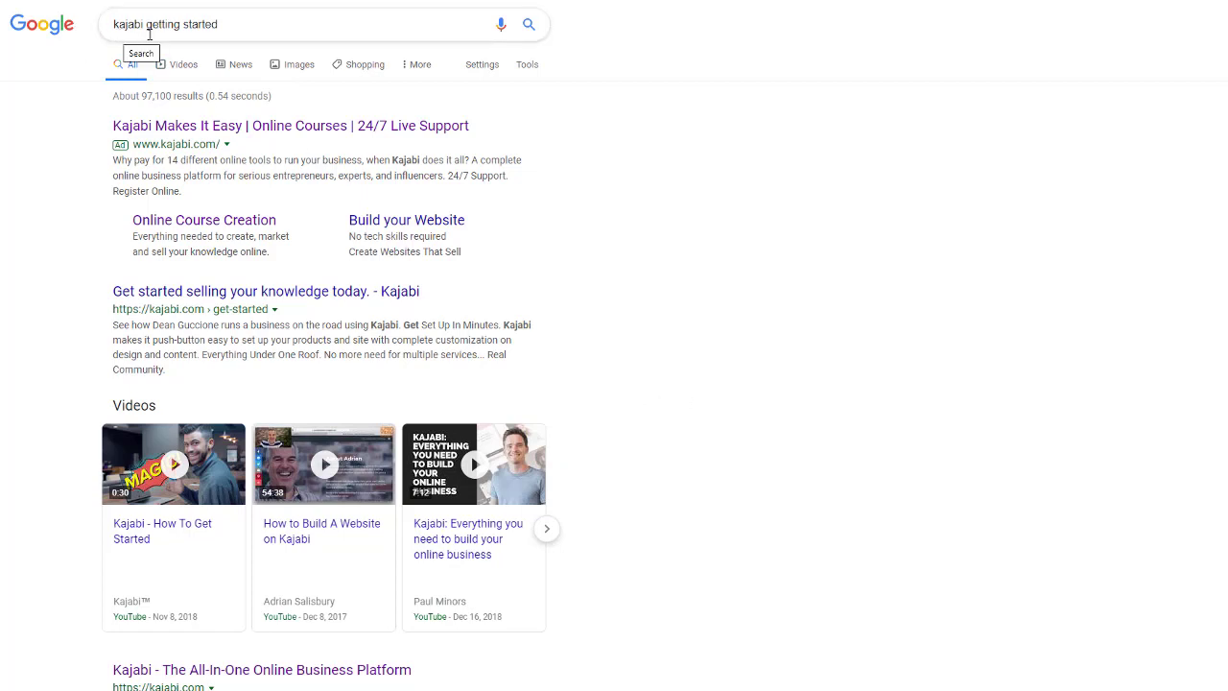
mouse_move(188, 41)
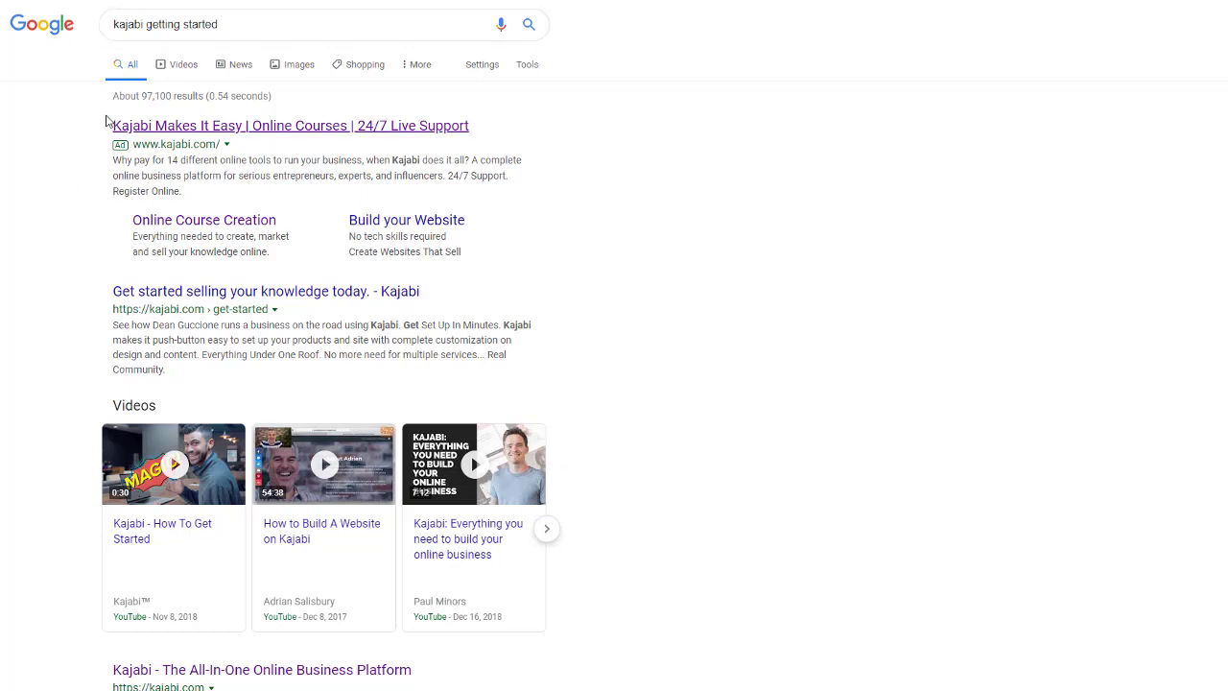
mouse_move(115, 234)
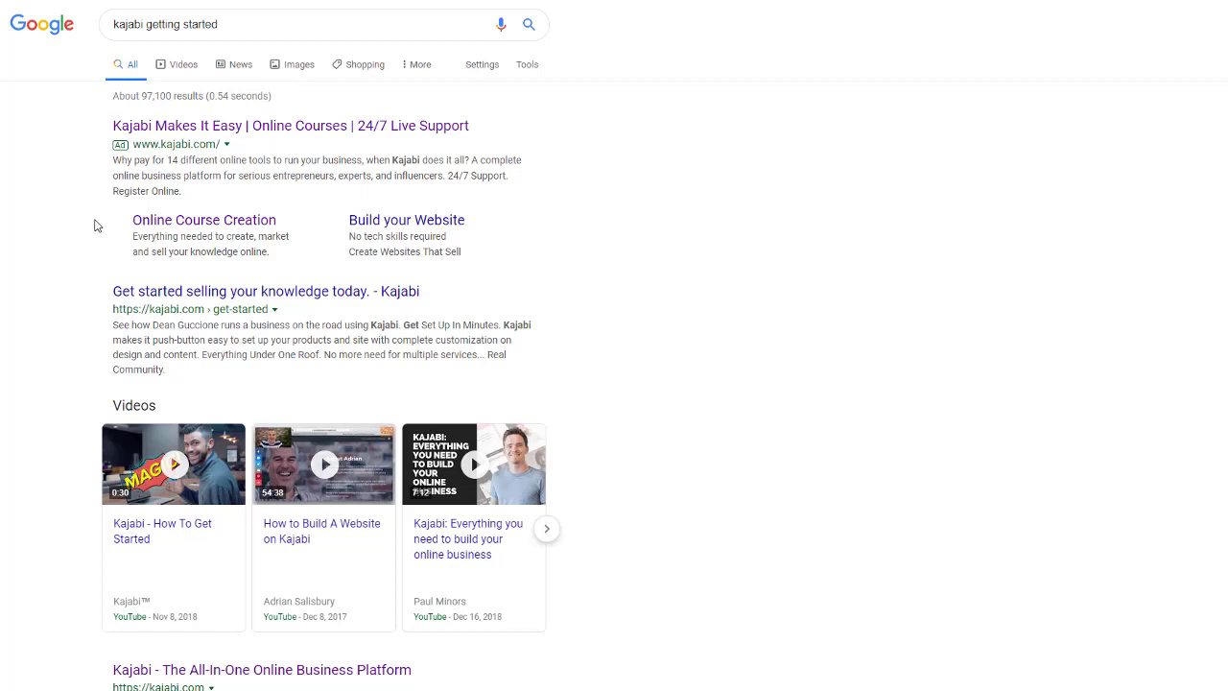
mouse_move(98, 320)
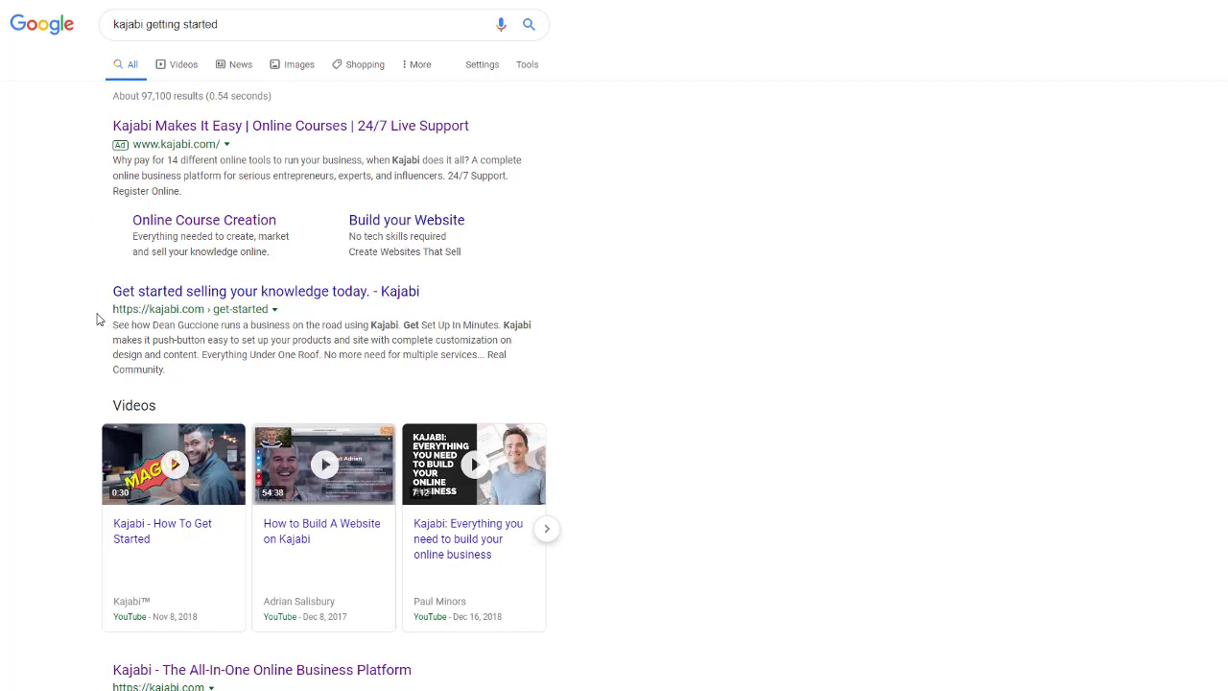
scroll(down, 3)
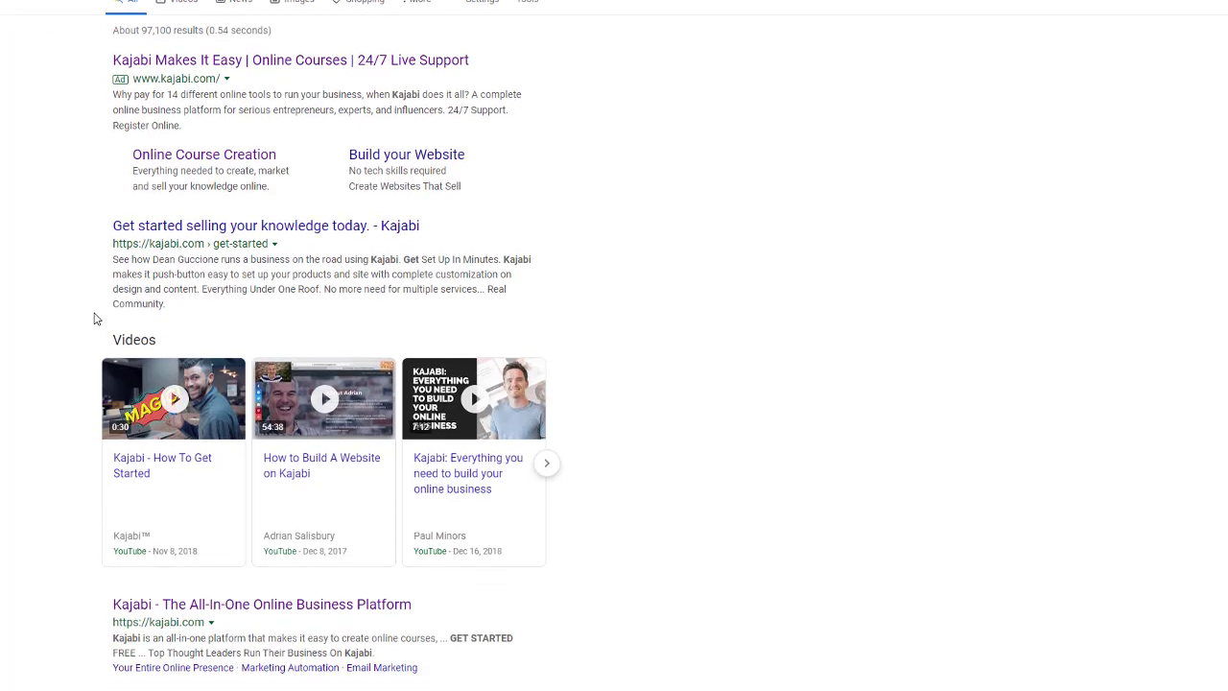
scroll(down, 3)
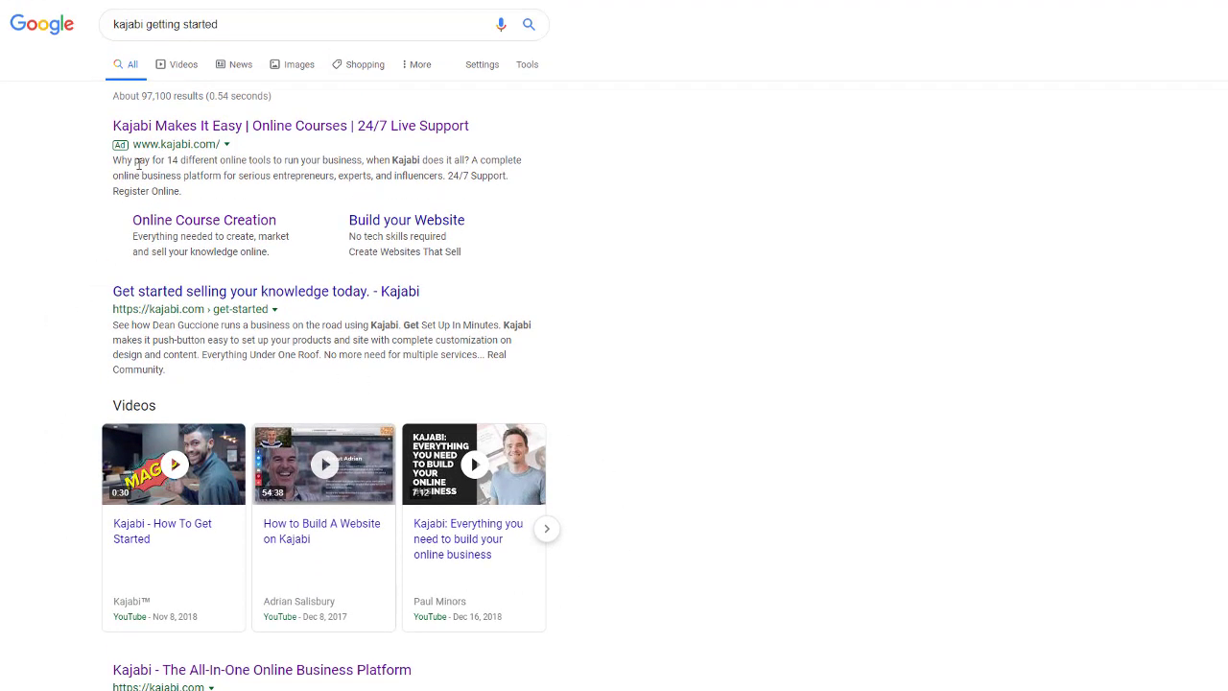
scroll(down, 3)
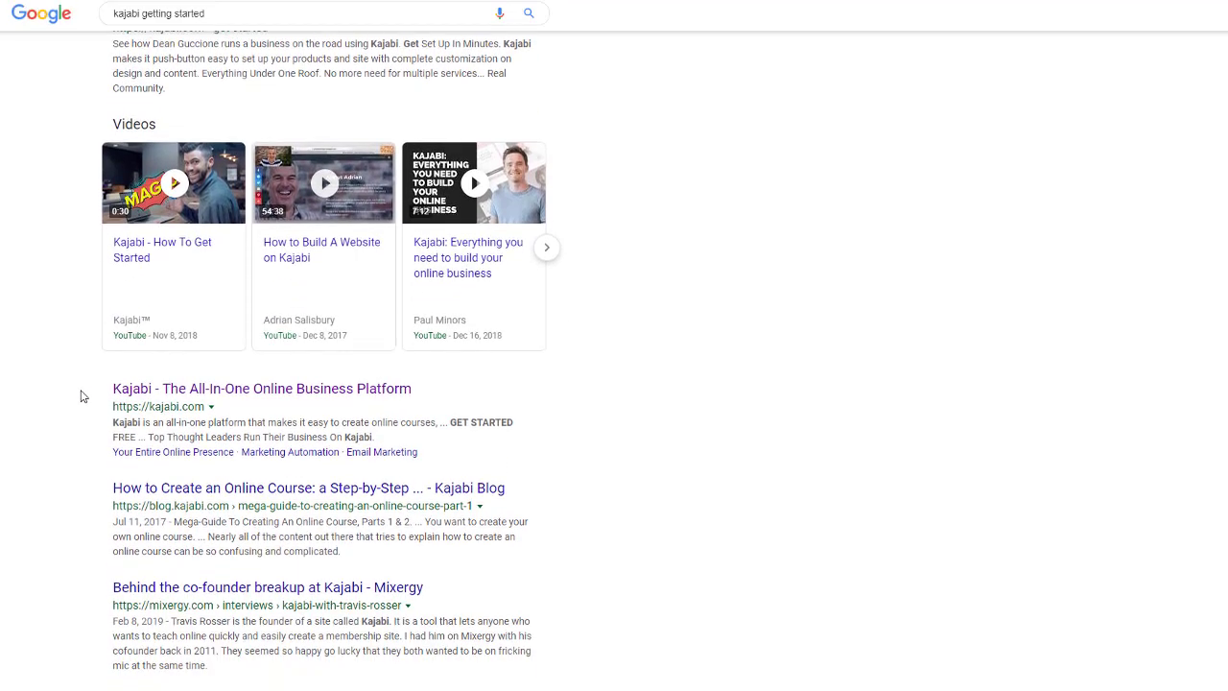
scroll(down, 3)
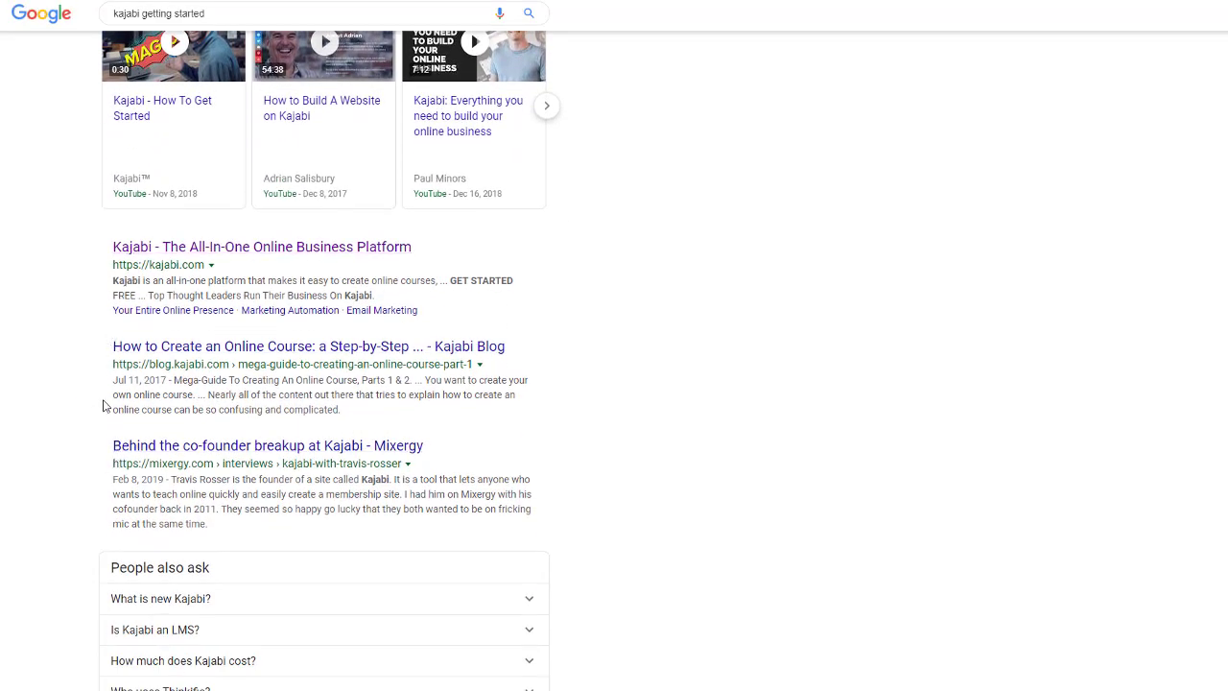
mouse_move(115, 407)
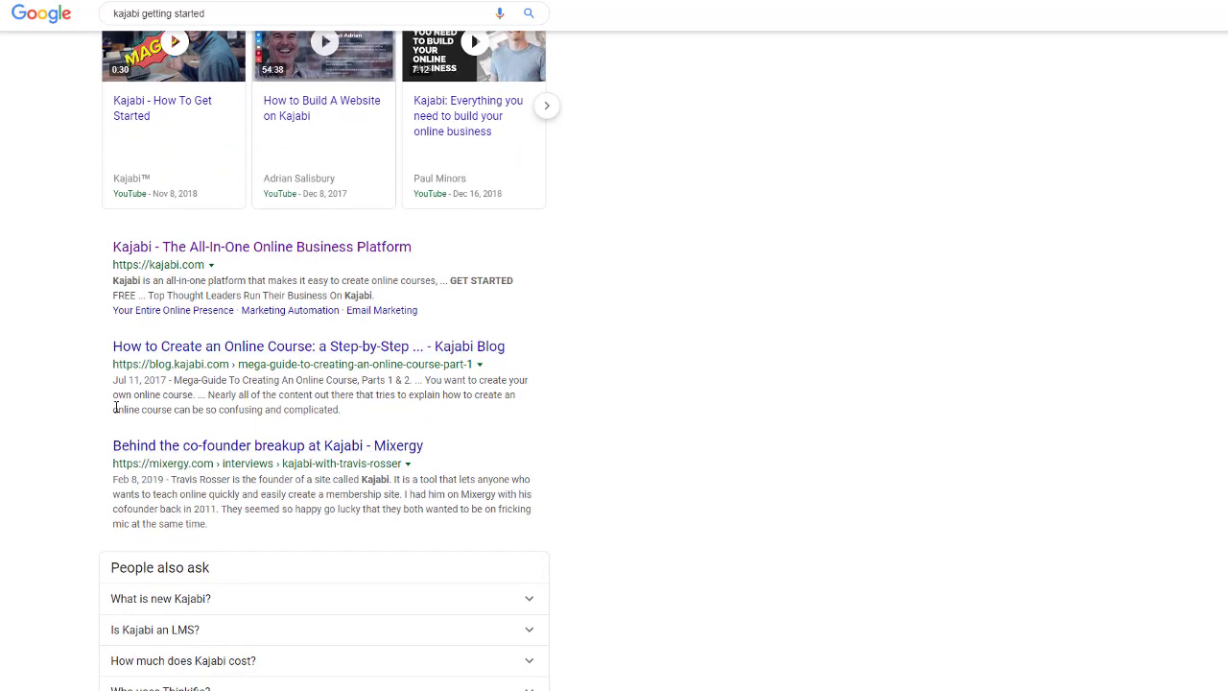
scroll(up, 3)
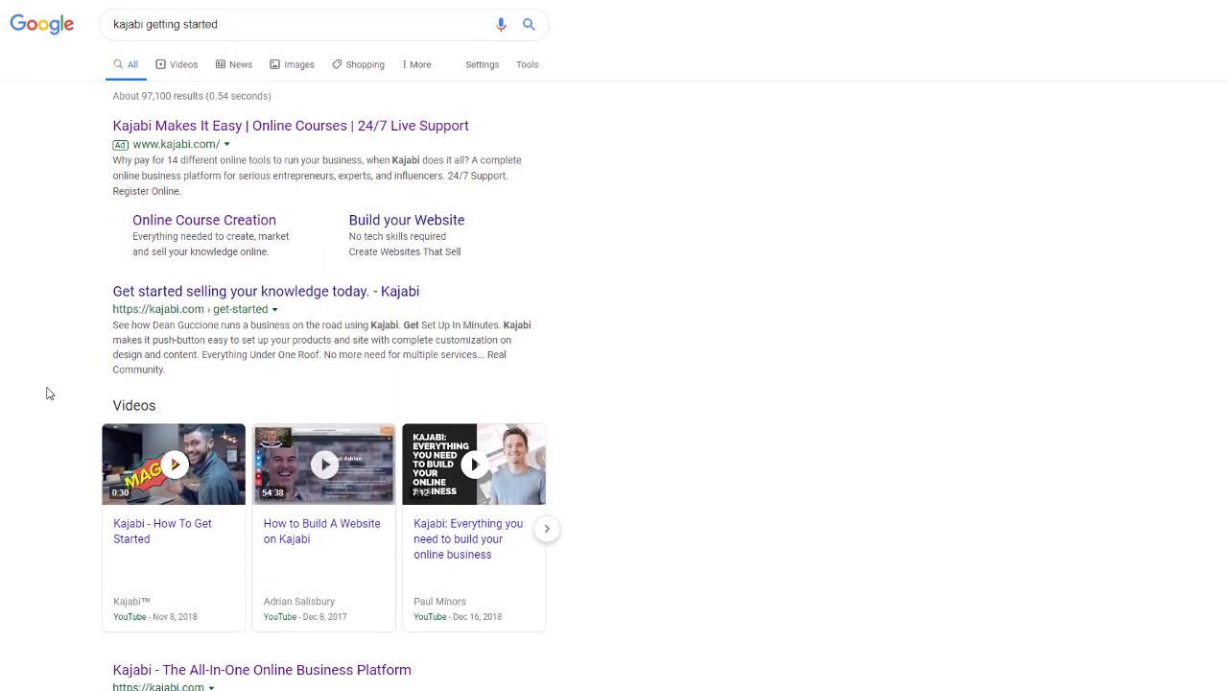
mouse_move(703, 442)
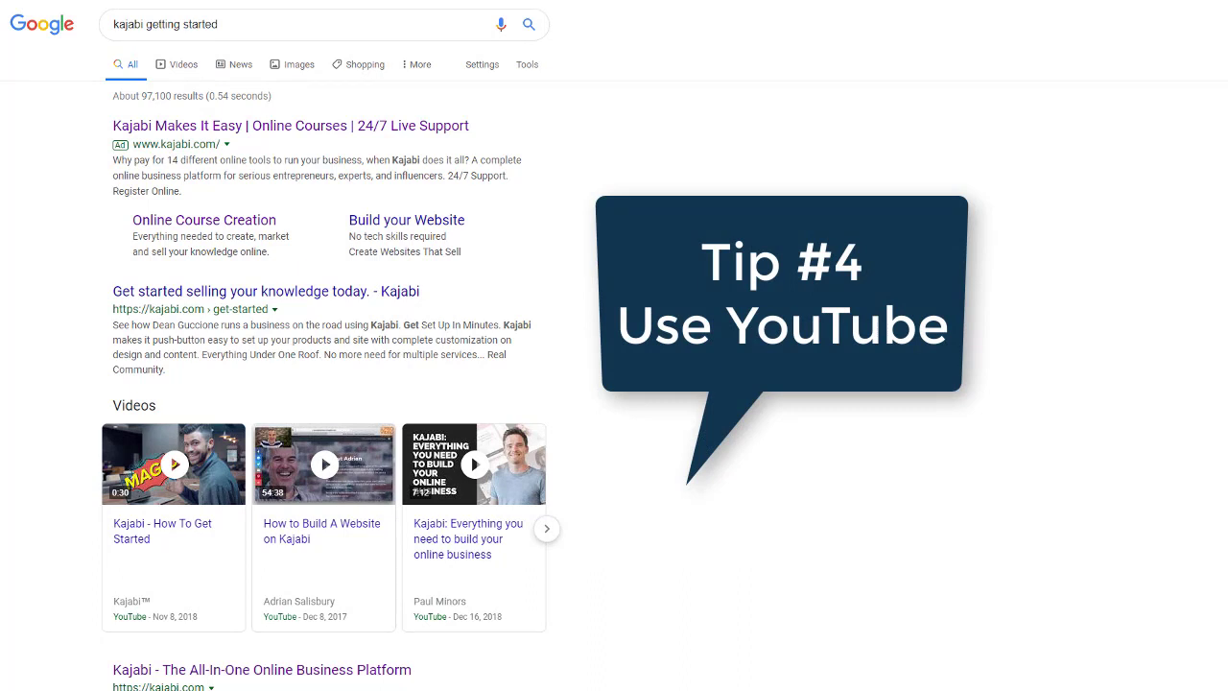
mouse_move(622, 496)
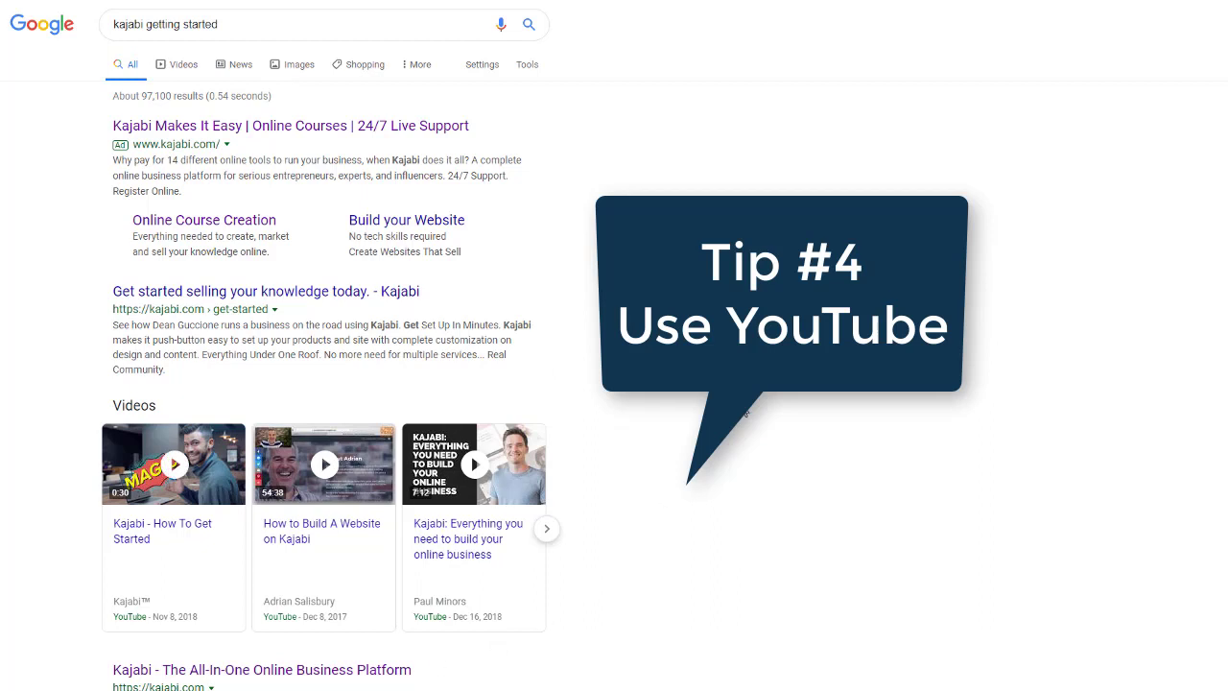
mouse_move(886, 408)
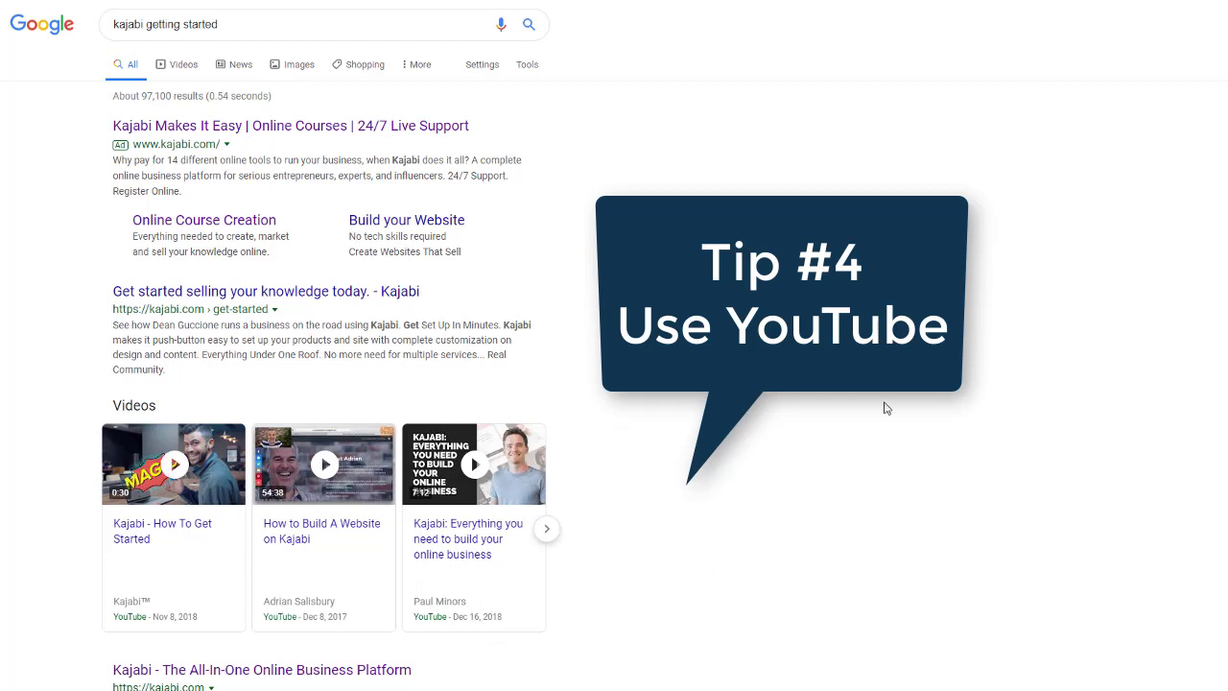
mouse_move(757, 442)
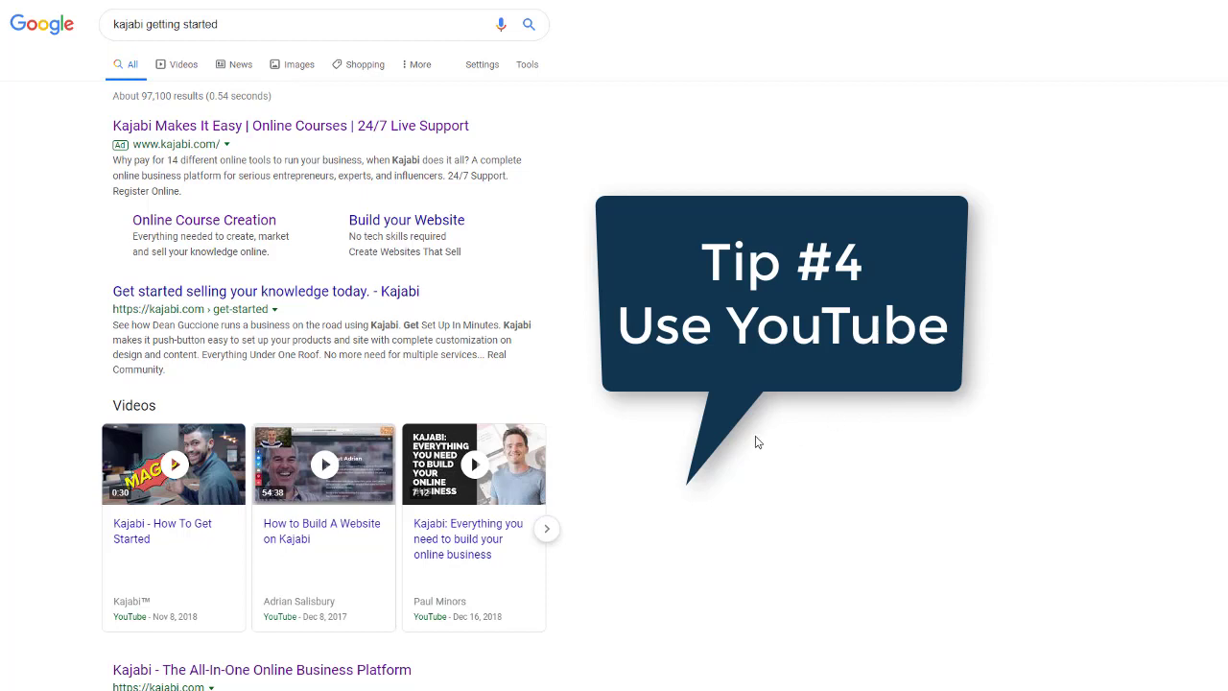
mouse_move(782, 451)
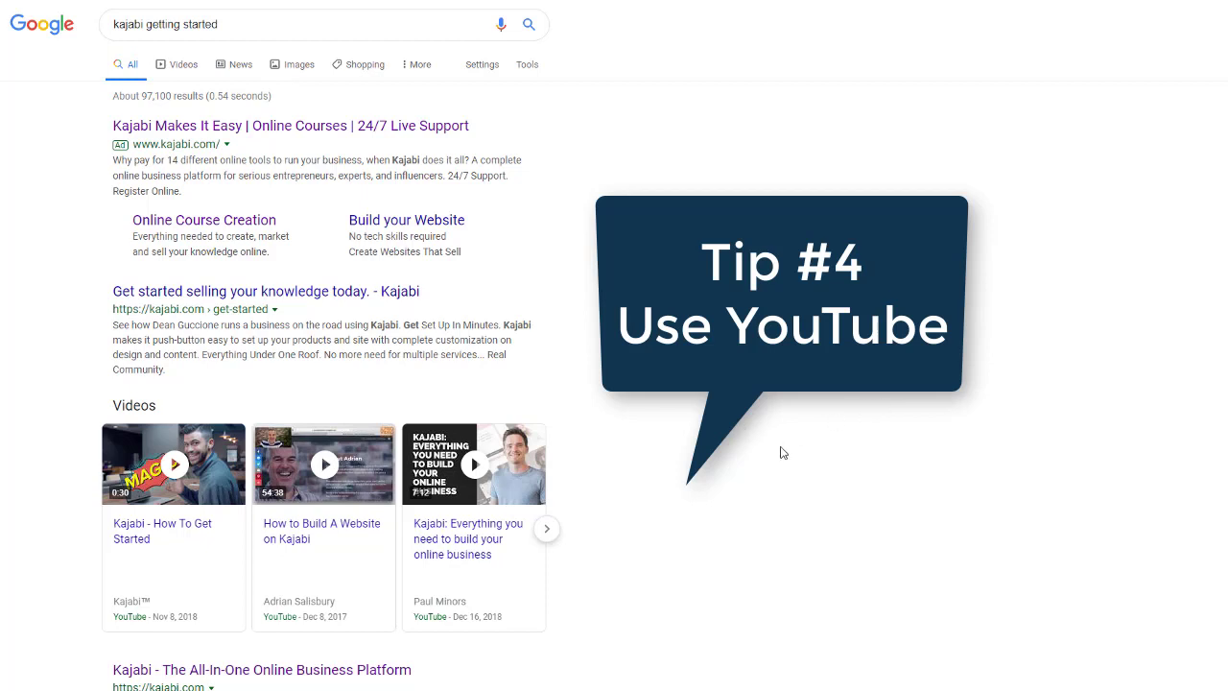
mouse_move(718, 498)
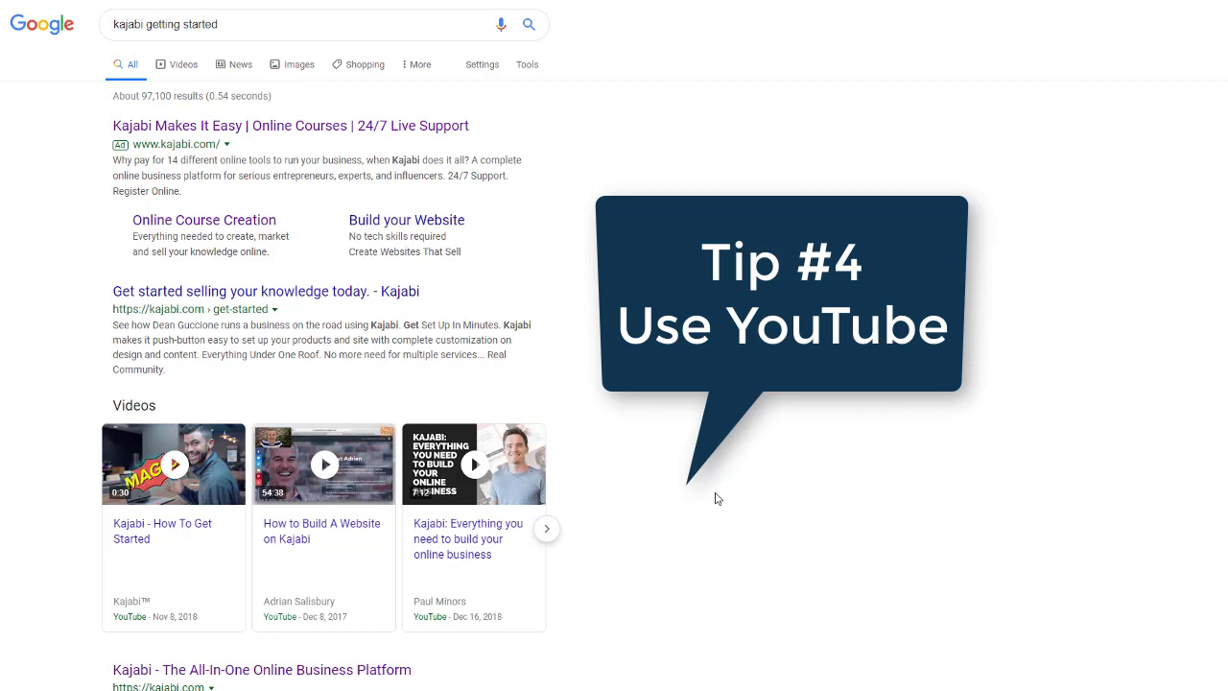
mouse_move(61, 320)
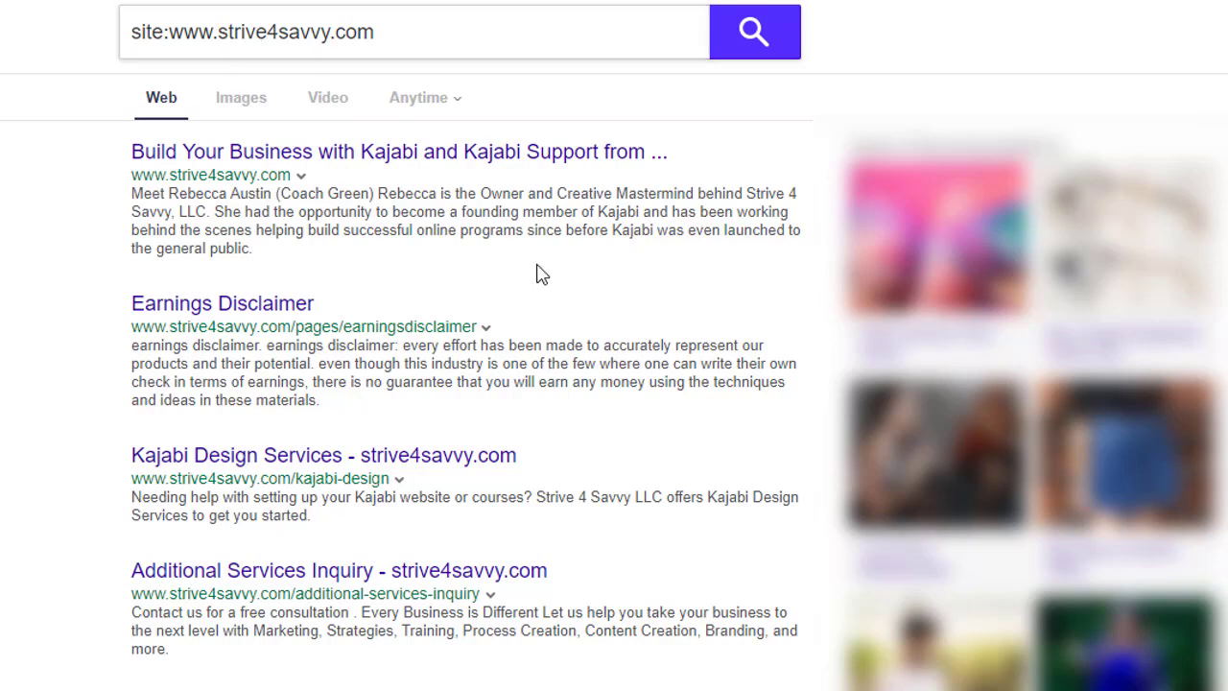
mouse_move(377, 292)
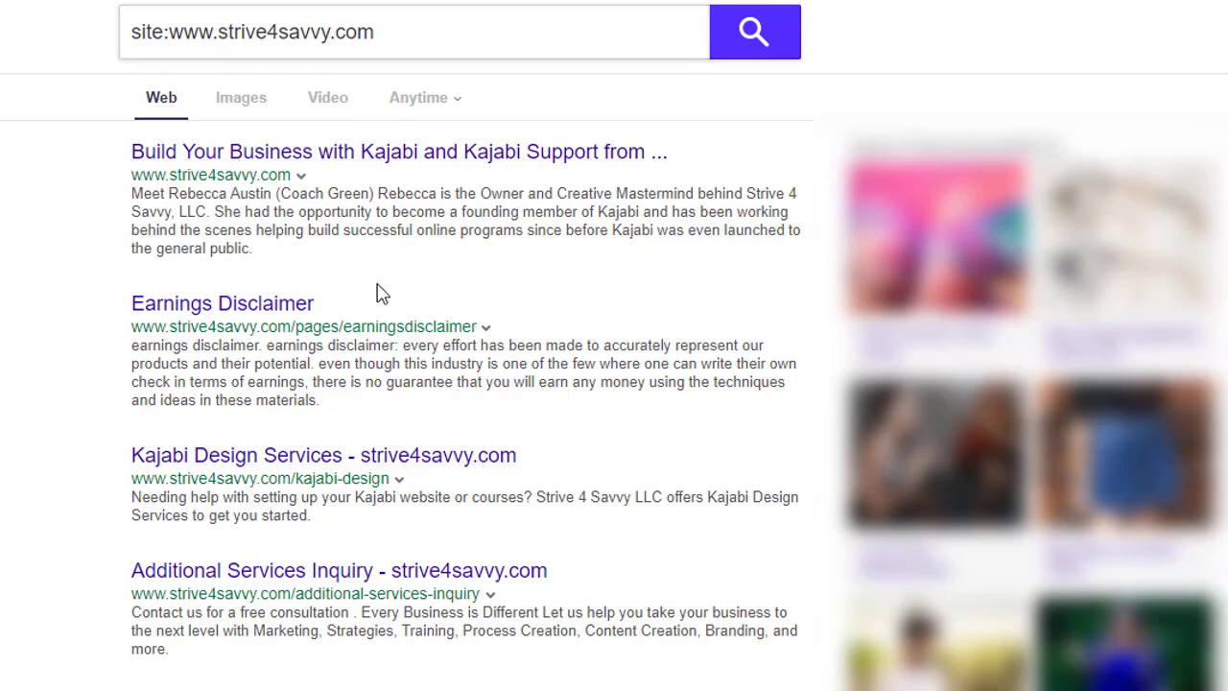
mouse_move(741, 412)
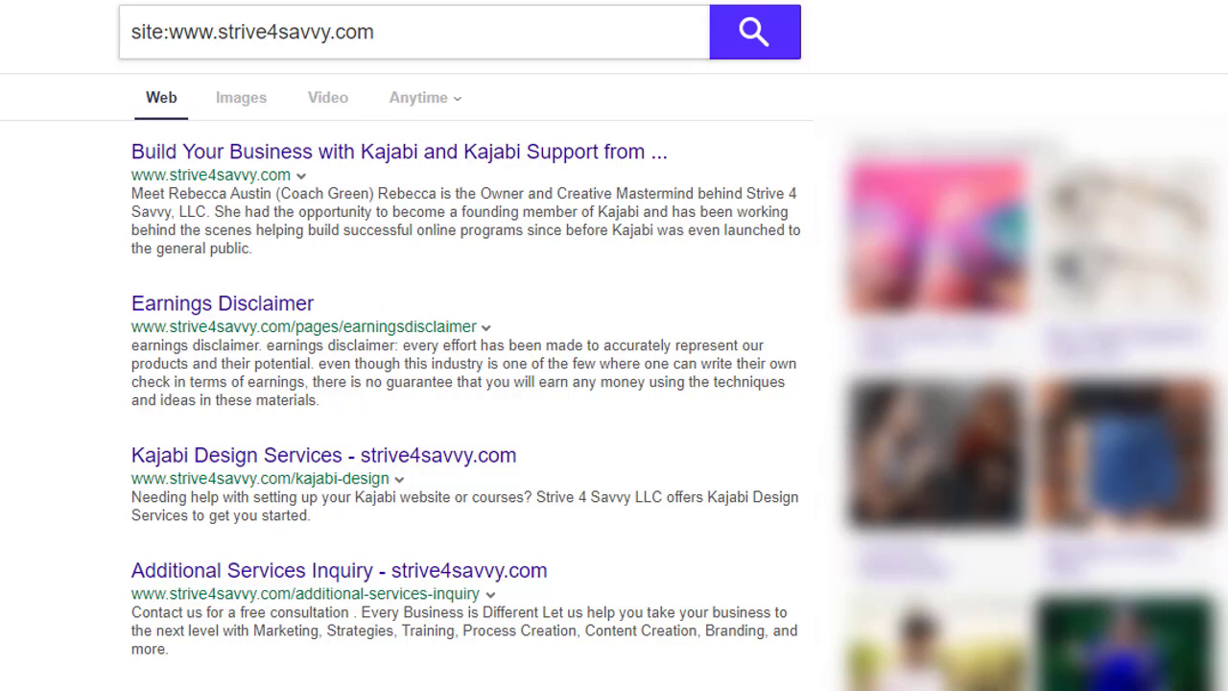
mouse_move(517, 305)
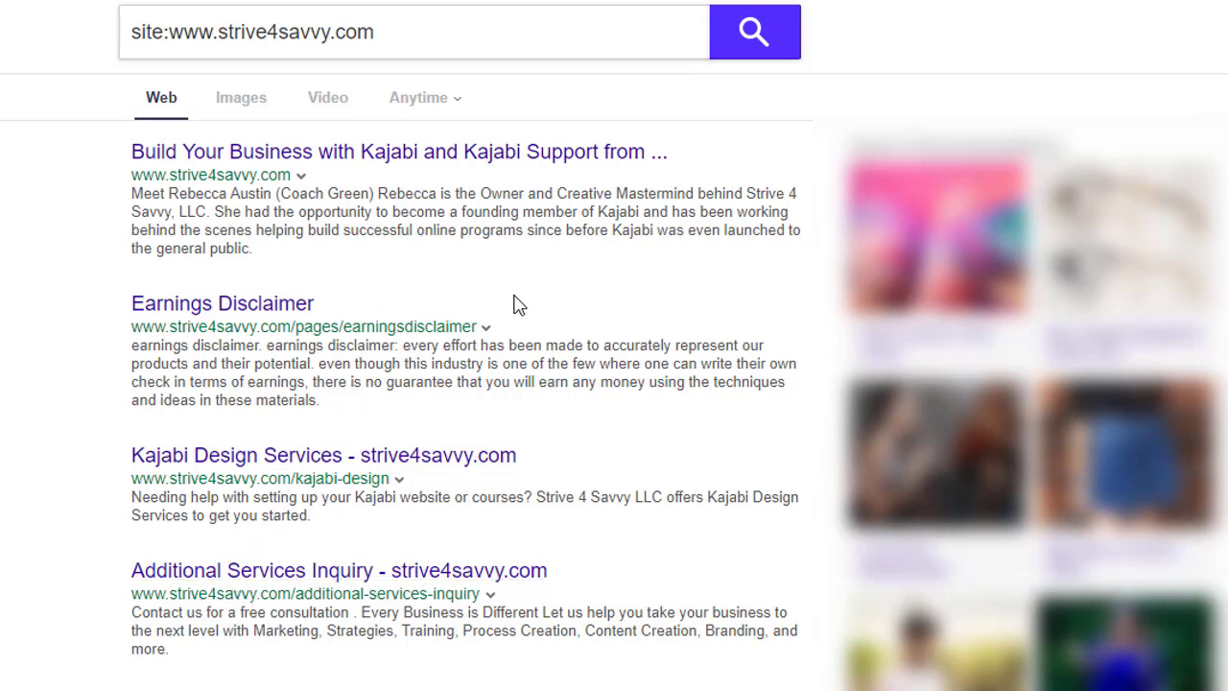
mouse_move(518, 305)
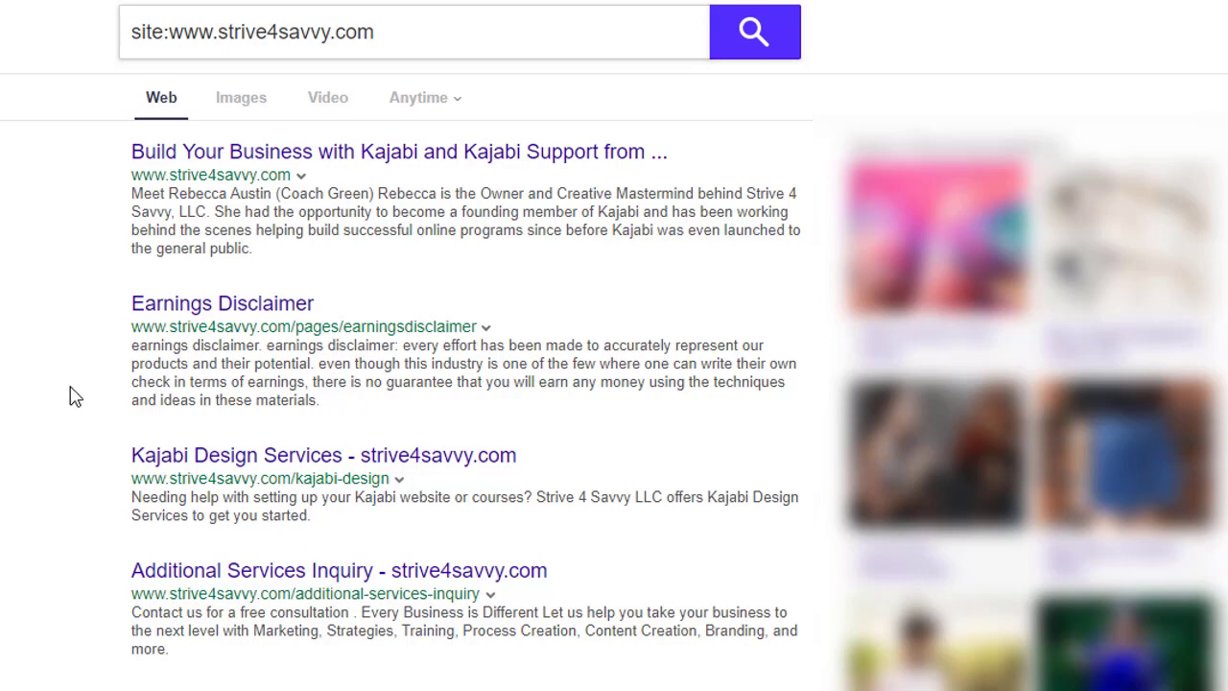
mouse_move(275, 318)
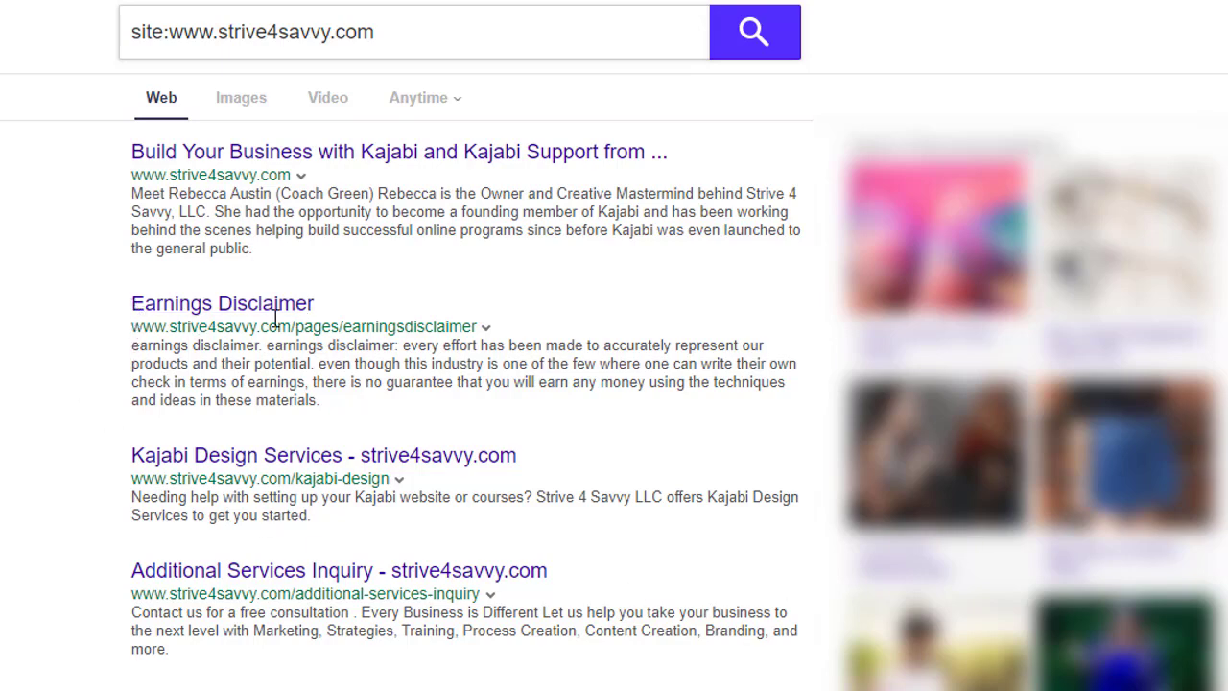
mouse_move(319, 326)
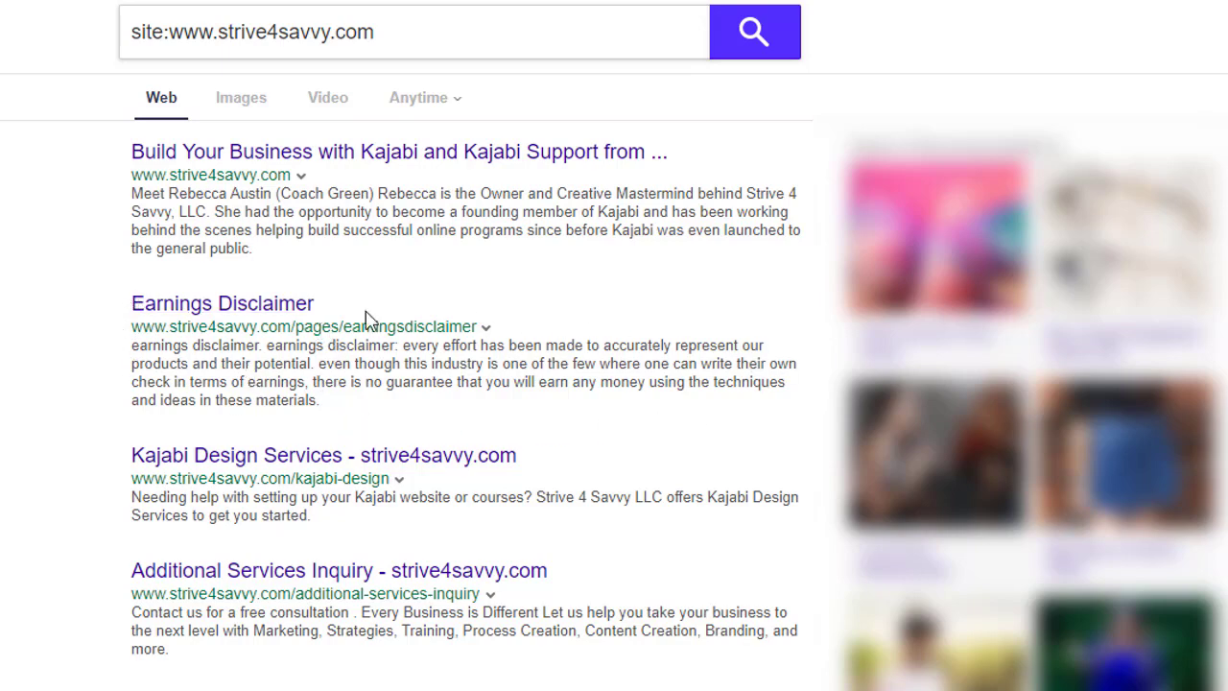
mouse_move(240, 386)
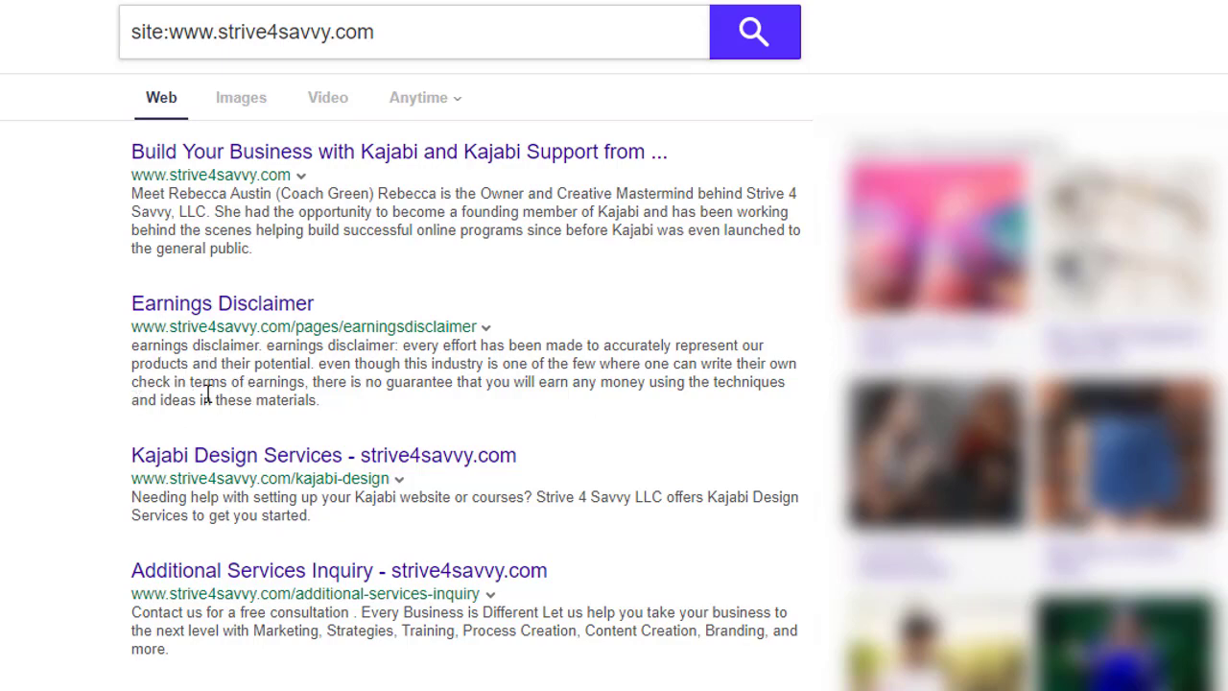
mouse_move(191, 374)
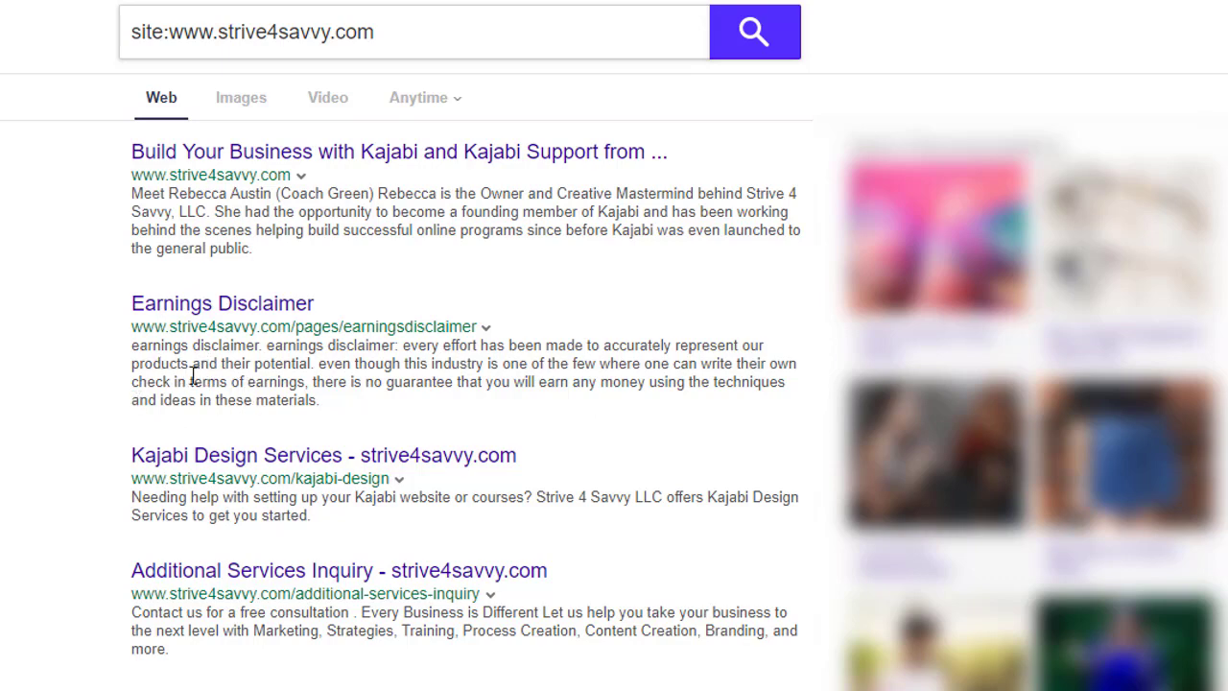
mouse_move(58, 340)
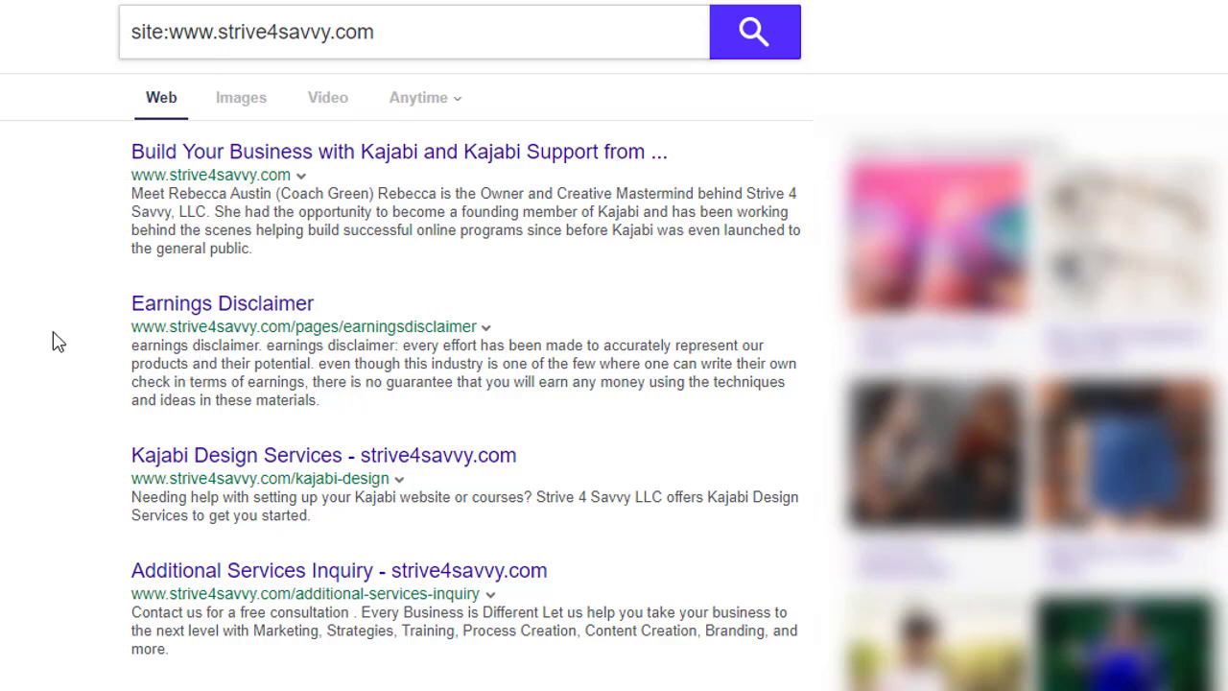
mouse_move(142, 497)
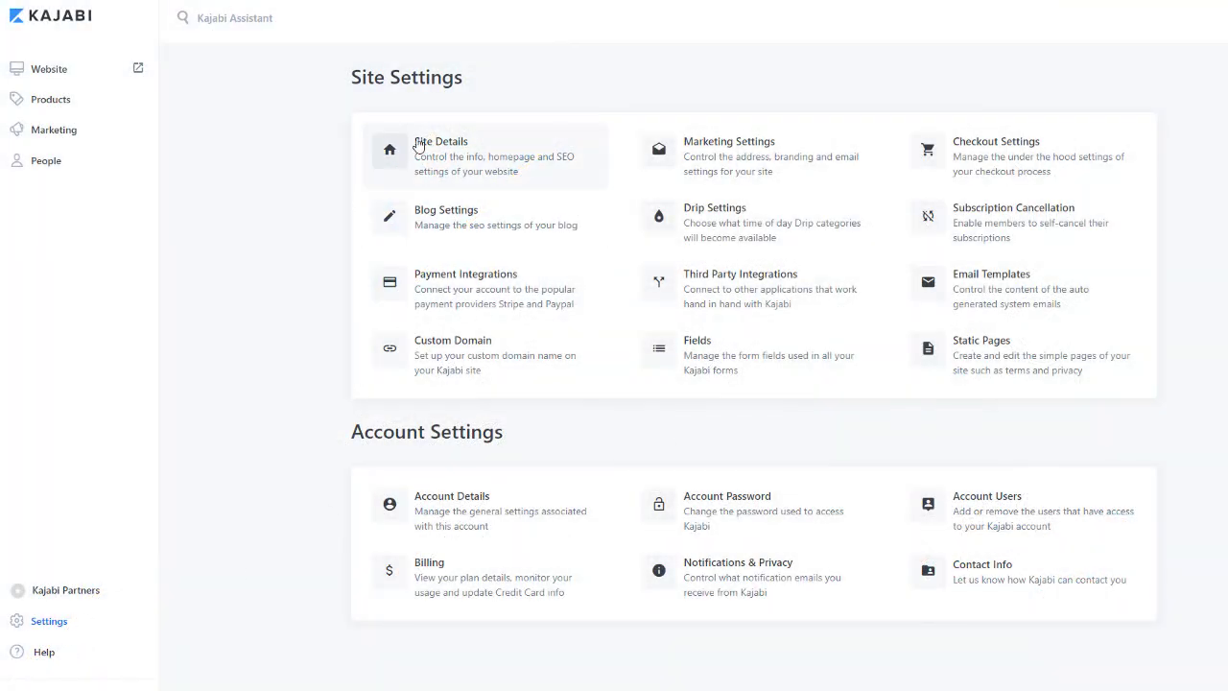
Open Site Details and view the homepage SEO and Sharing title, description and logo image.
click(440, 141)
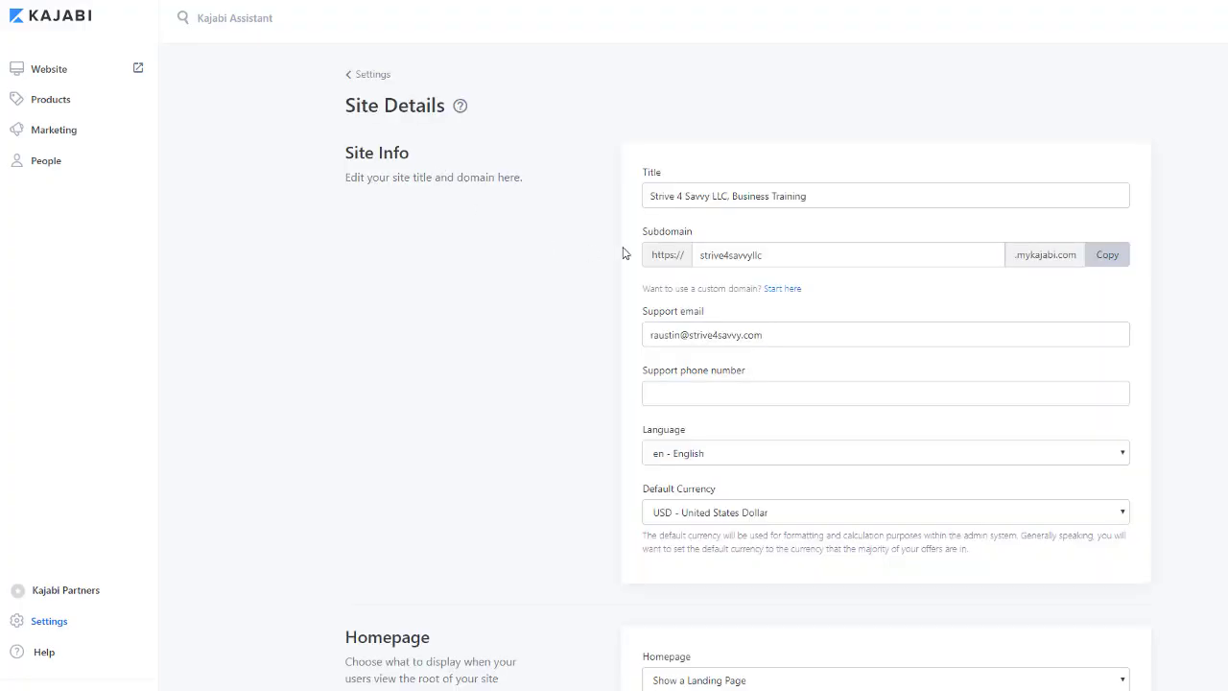
scroll(down, 3)
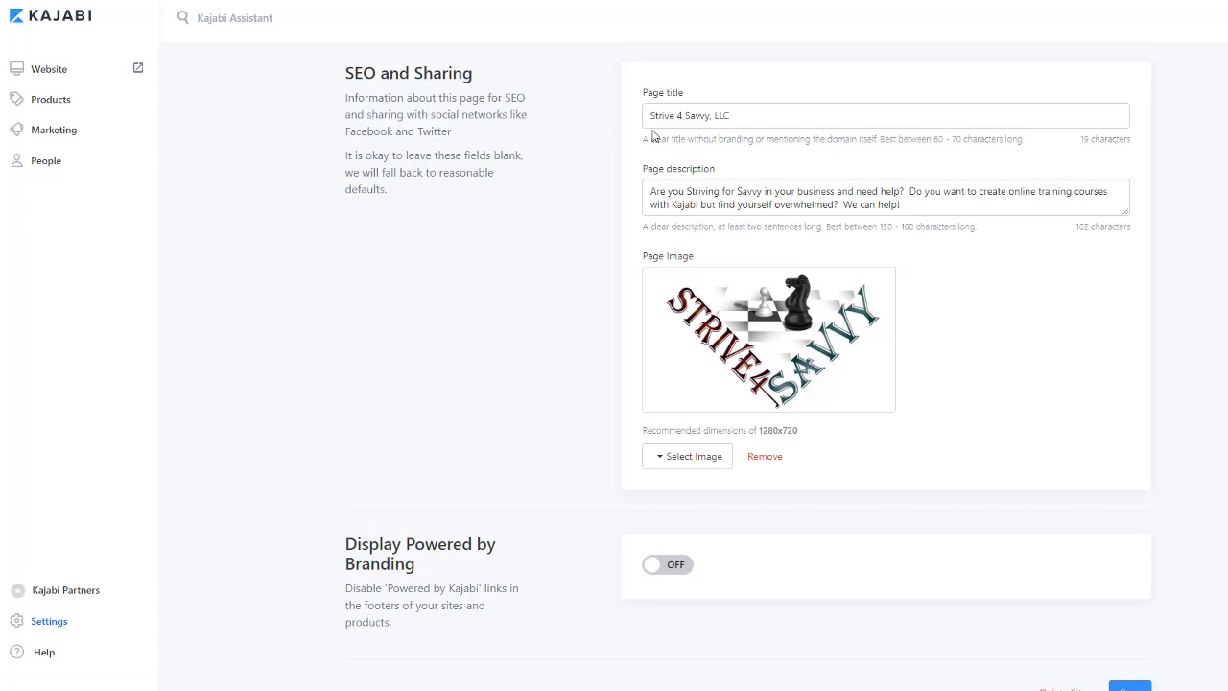
mouse_move(498, 427)
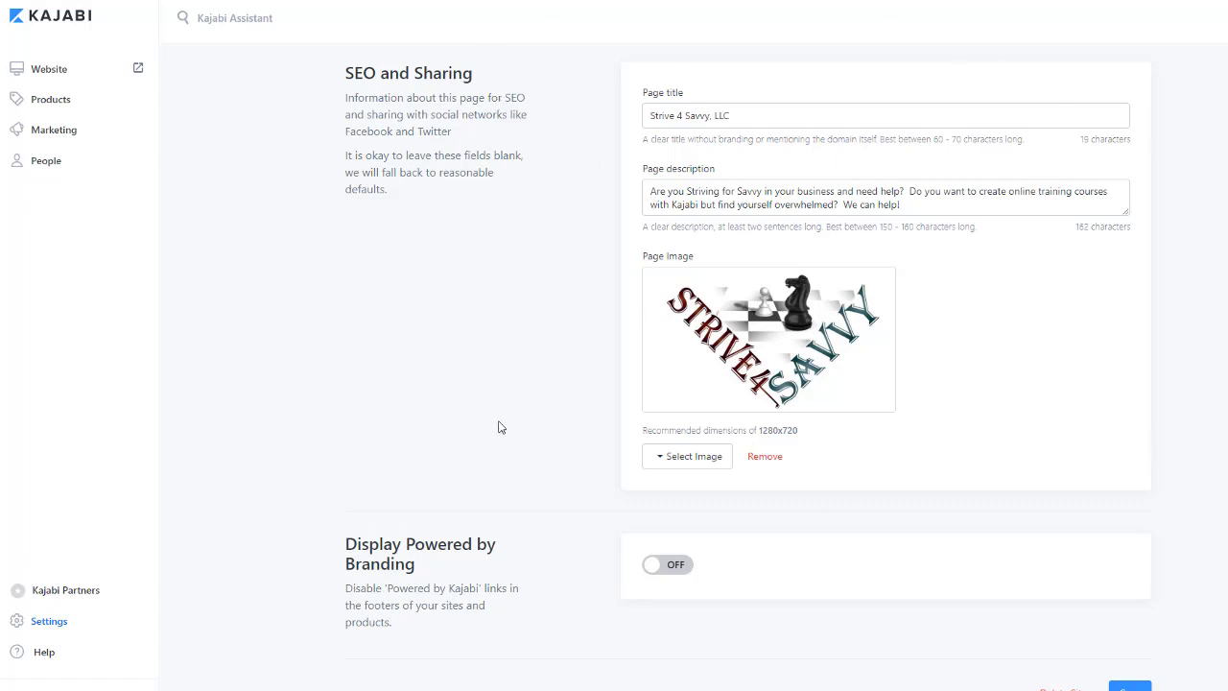
mouse_move(1222, 329)
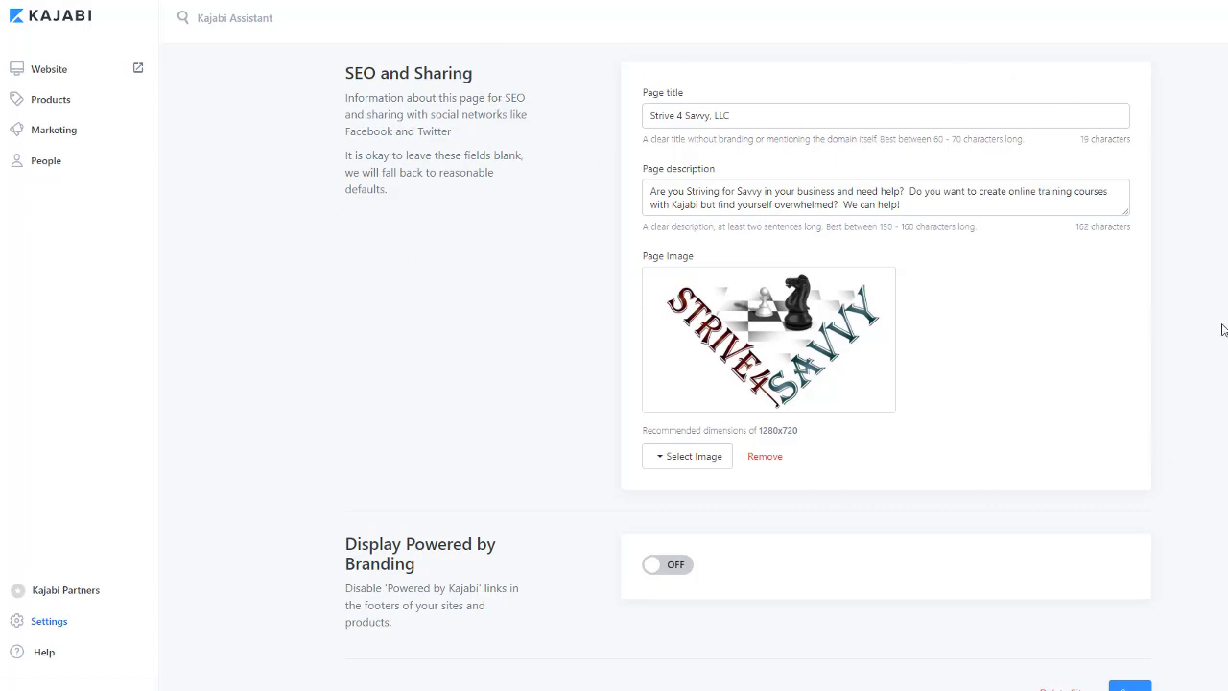